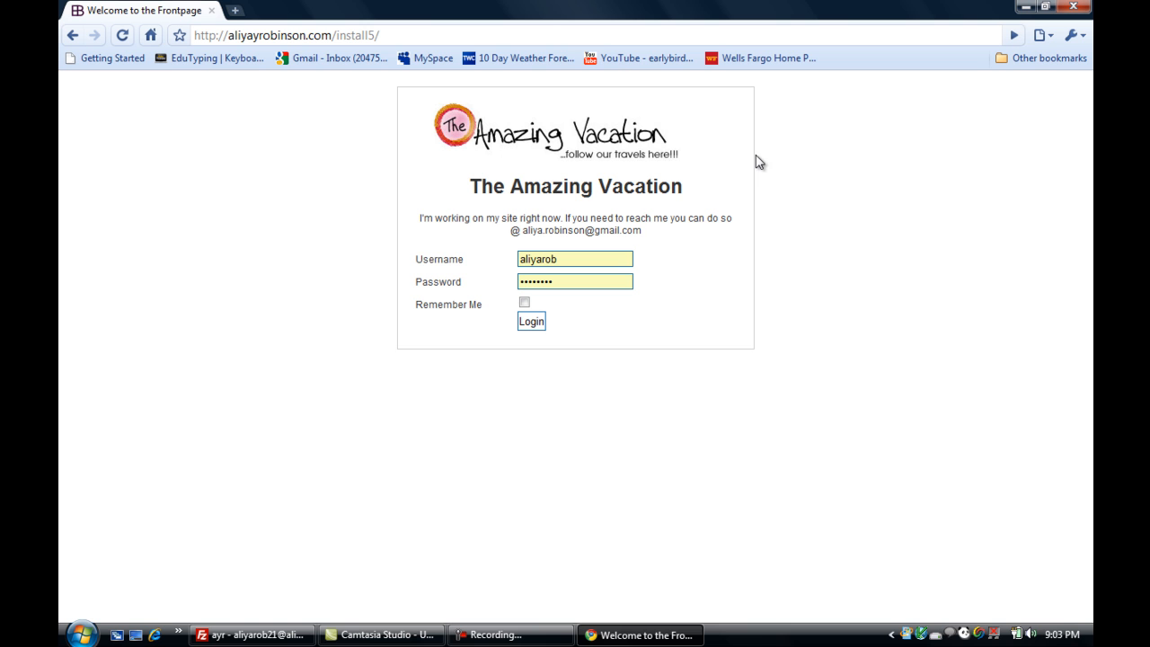
pyautogui.moveTo(781, 326)
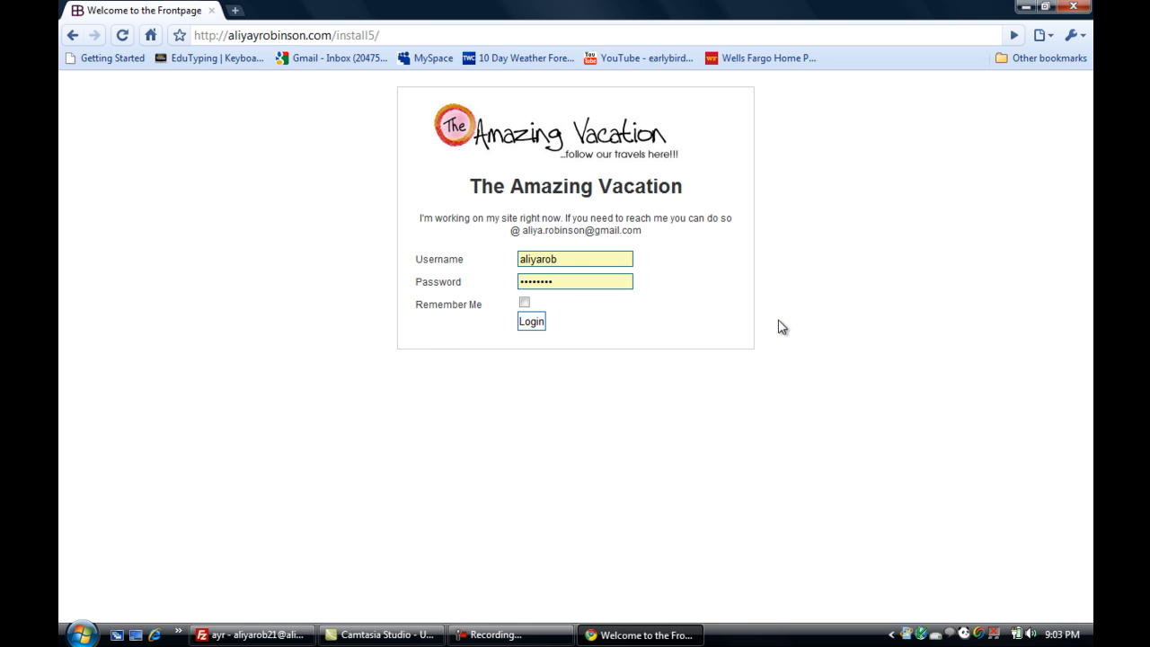
# Log in on the front-end form with the filled-in username and password.
pyautogui.click(531, 321)
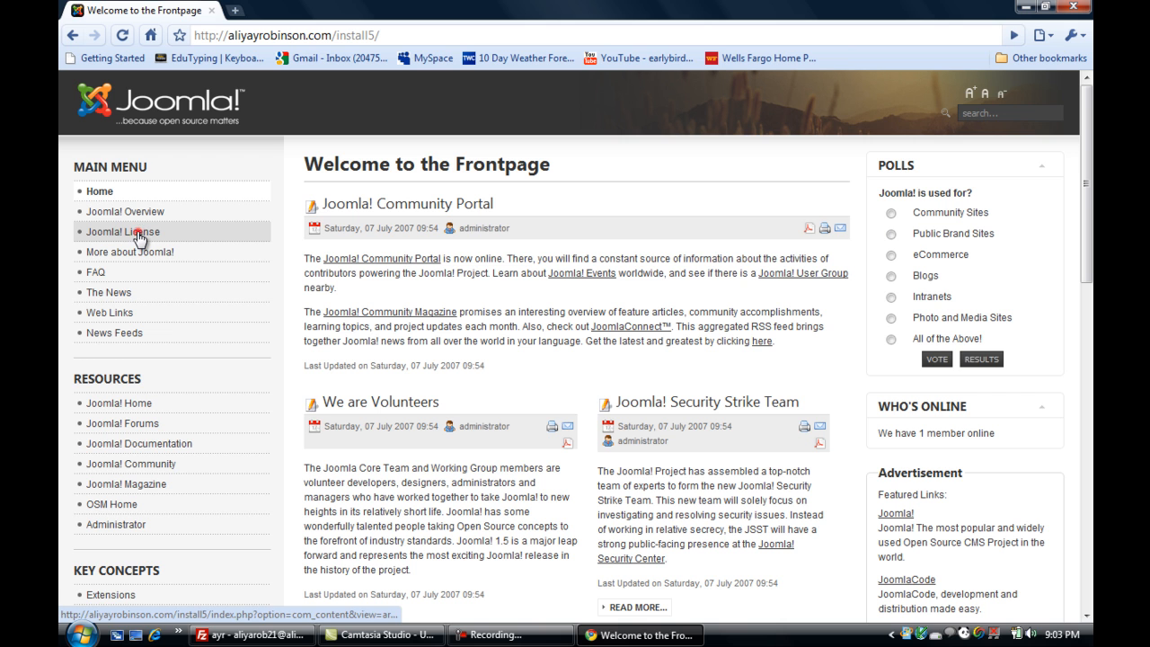
# Open the Joomla! License article from the Main Menu to see its query-string URL.
pyautogui.click(123, 232)
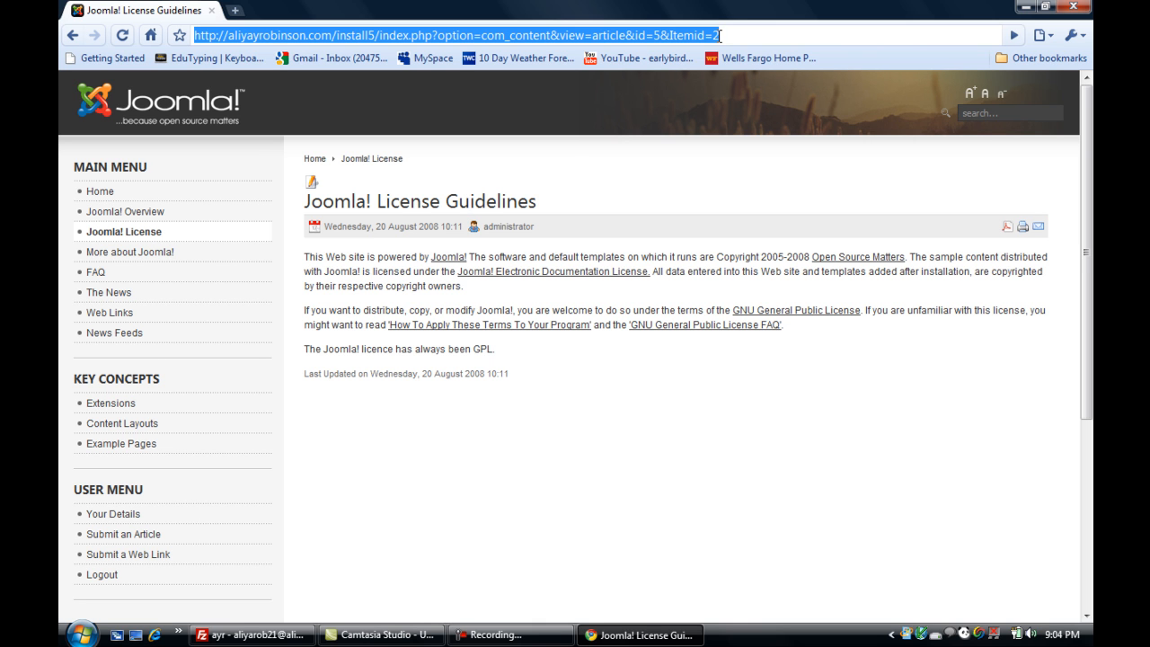
pyautogui.moveTo(530, 171)
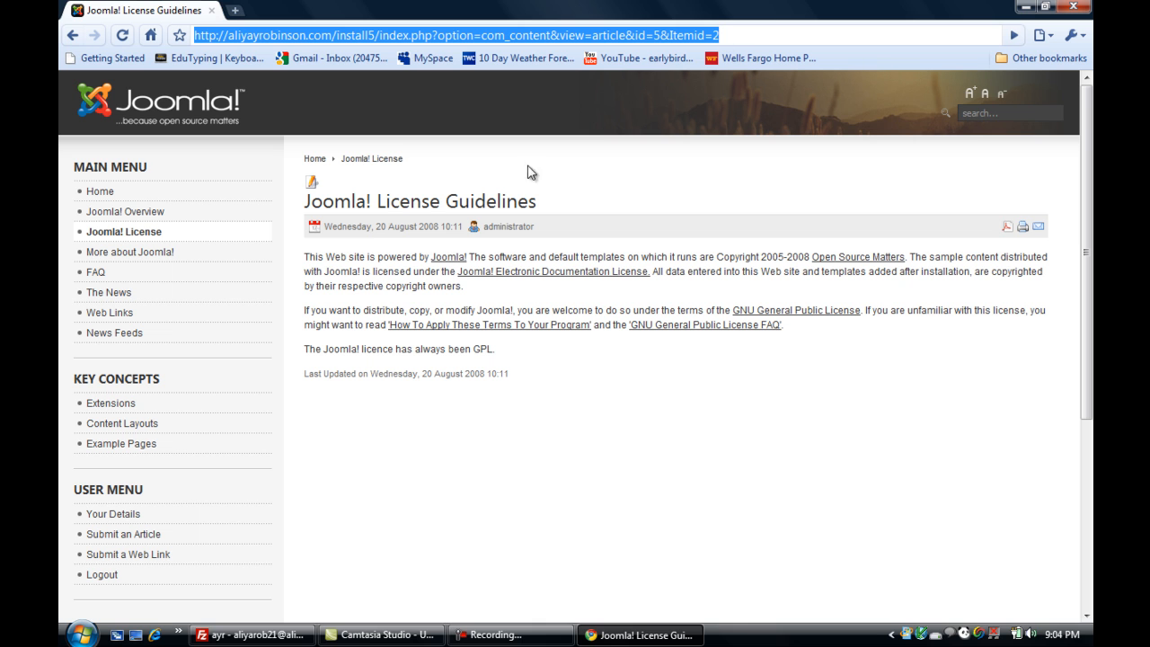
pyautogui.moveTo(388, 202)
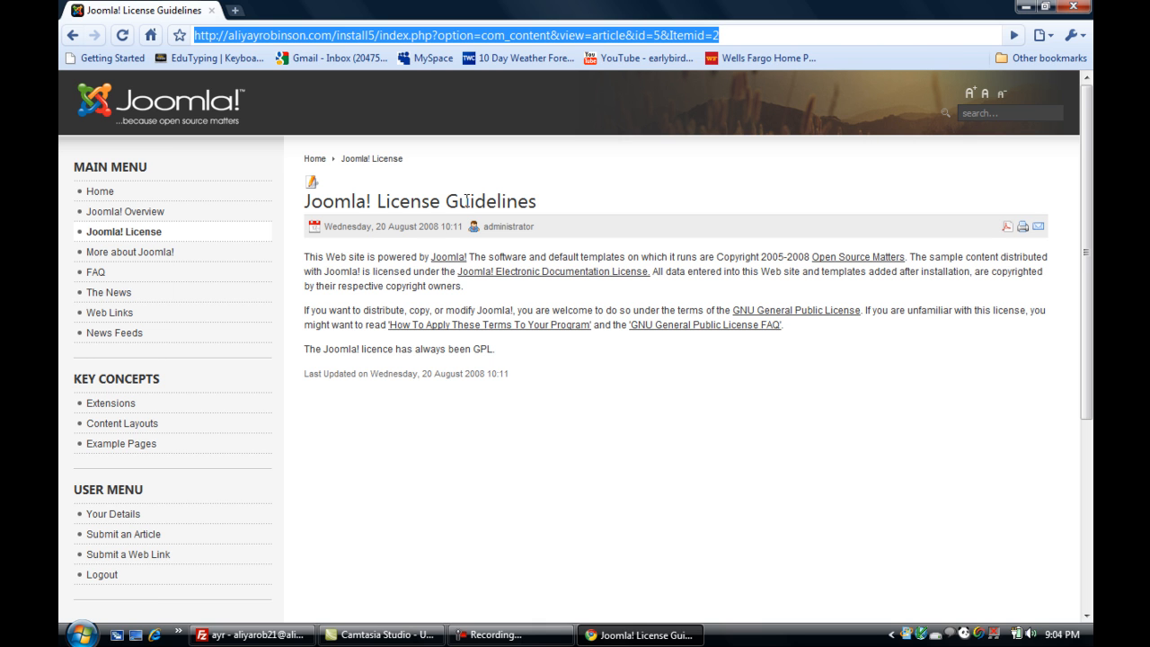
pyautogui.moveTo(466, 195)
pyautogui.write('http://aliyayrobinson.com/install5/a')
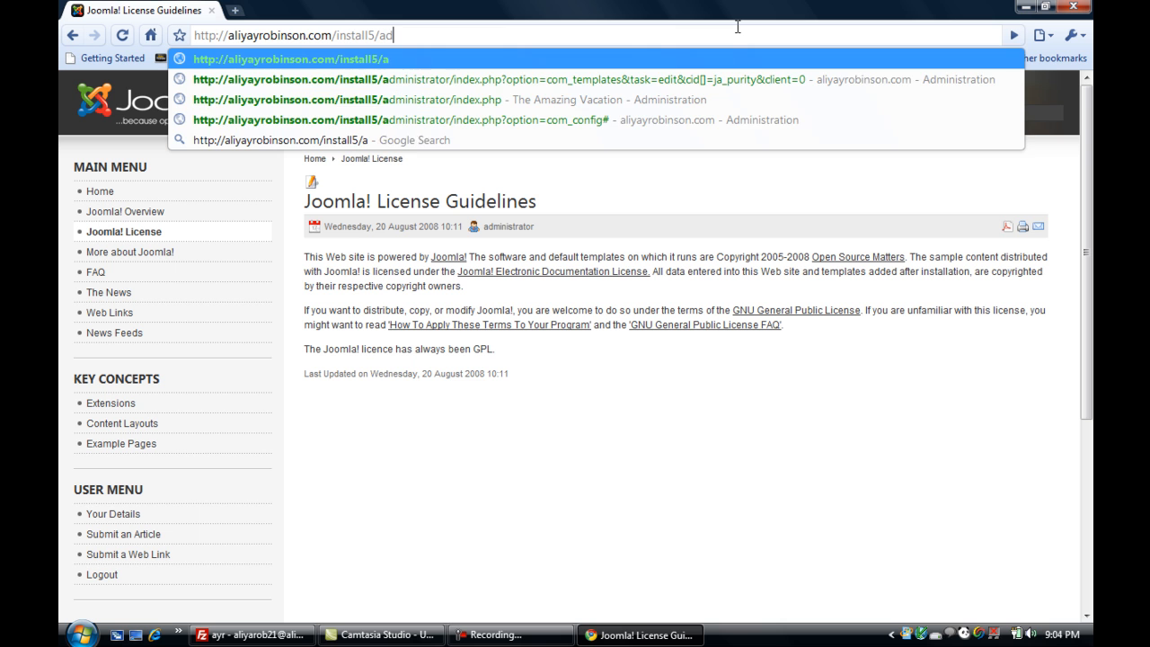
# Go to the /administrator/ address and log in to The Amazing Vacation back end.
pyautogui.write('dministrator/')
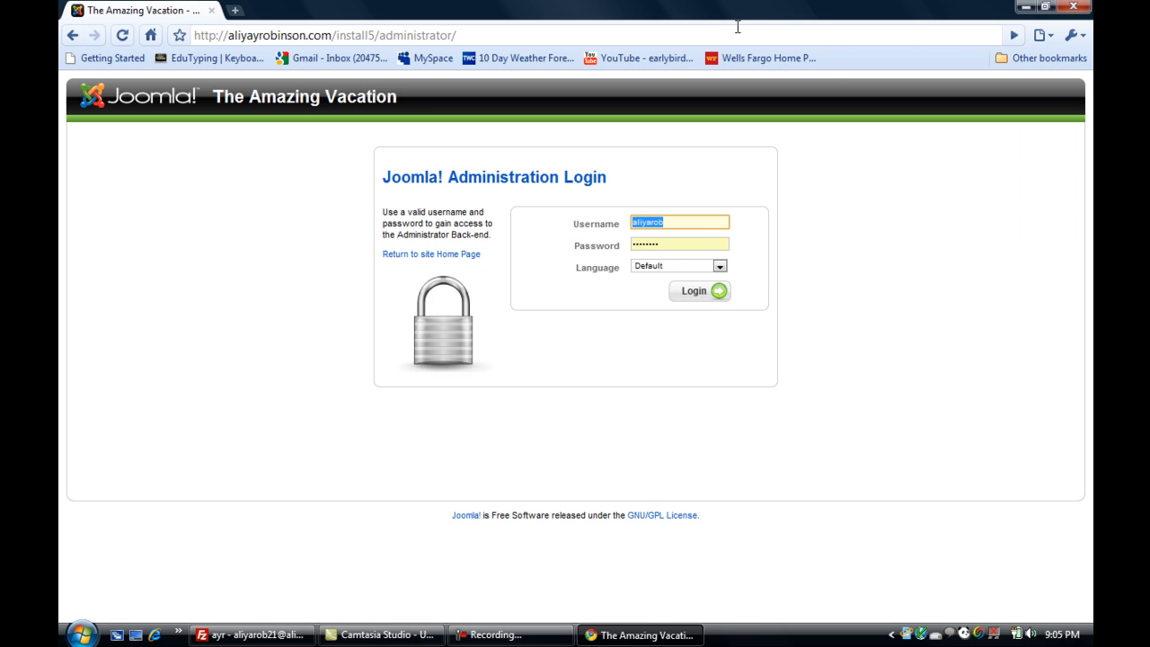
pyautogui.click(700, 291)
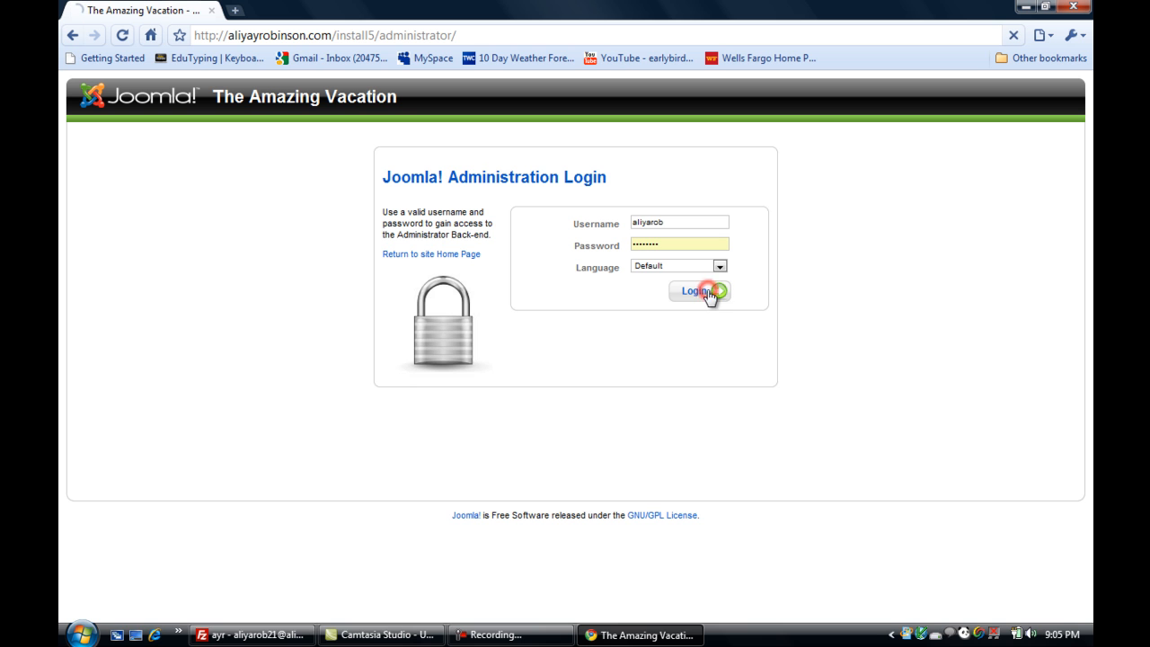
pyautogui.click(699, 291)
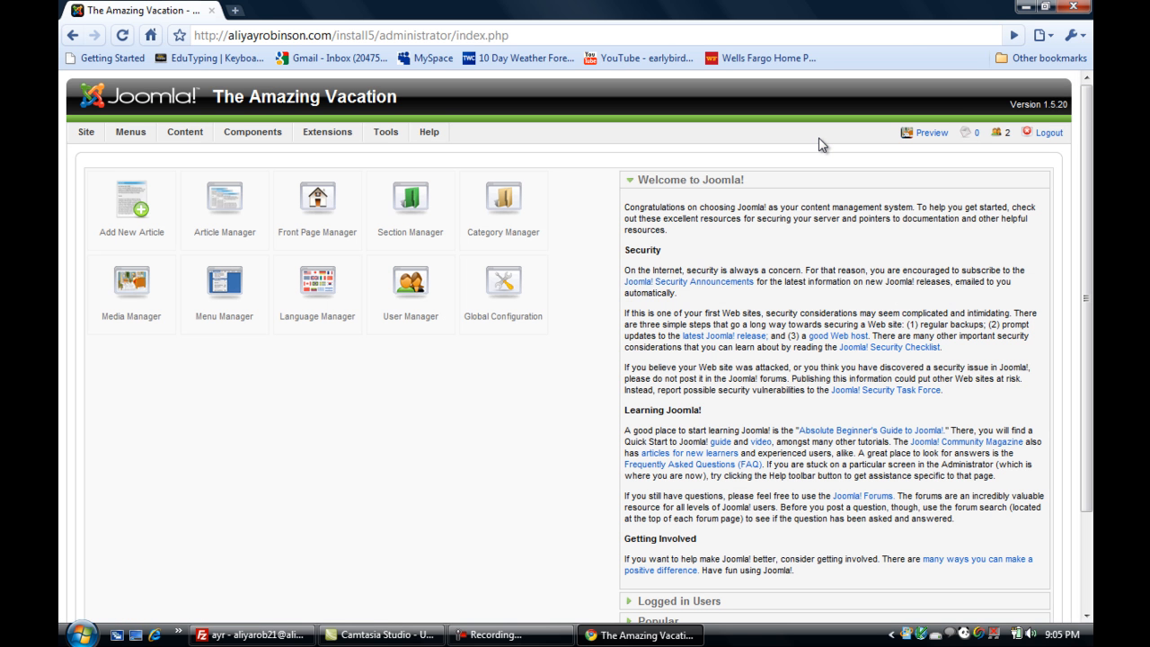
pyautogui.moveTo(552, 271)
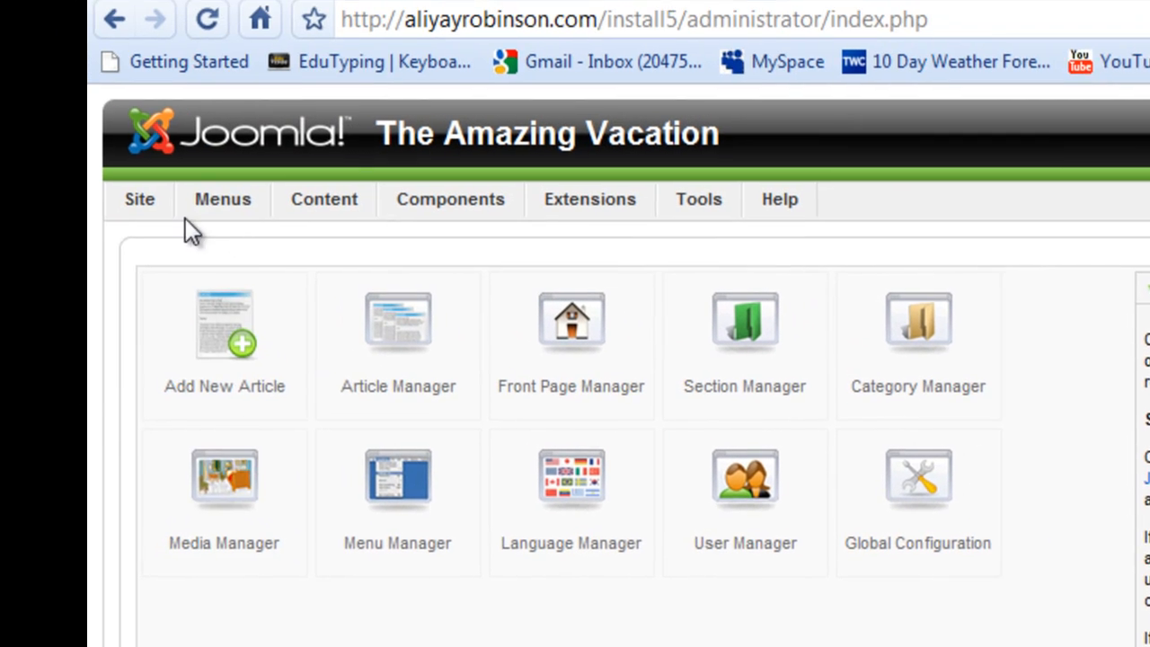
# Open Global Configuration from the Site menu.
pyautogui.click(139, 198)
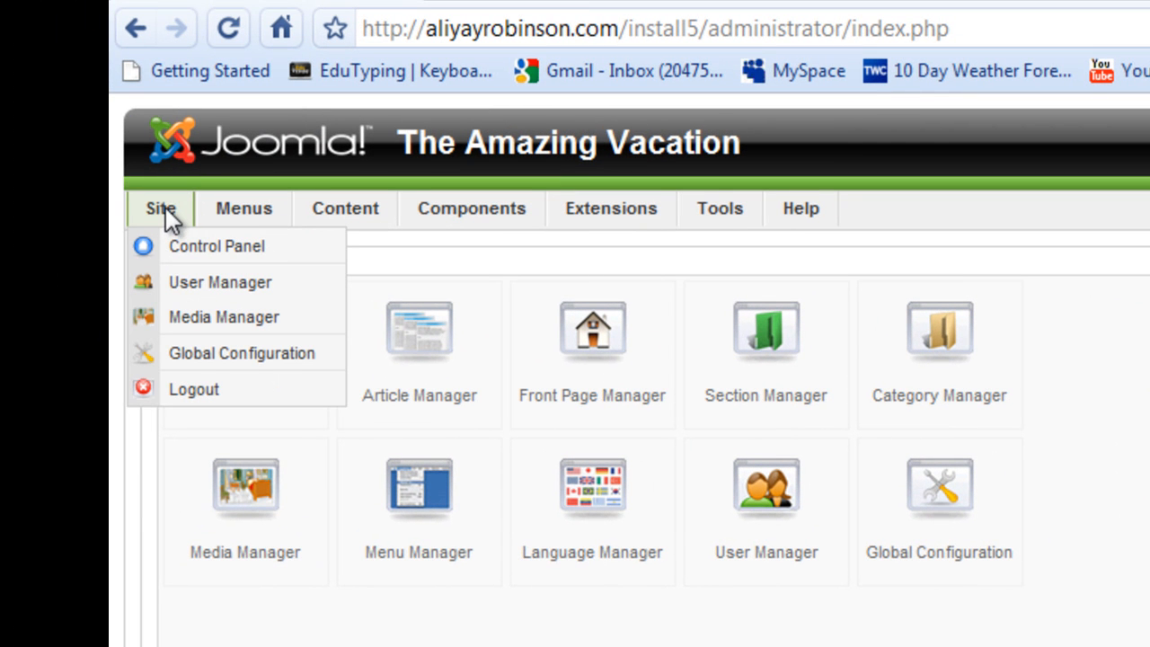
pyautogui.moveTo(241, 352)
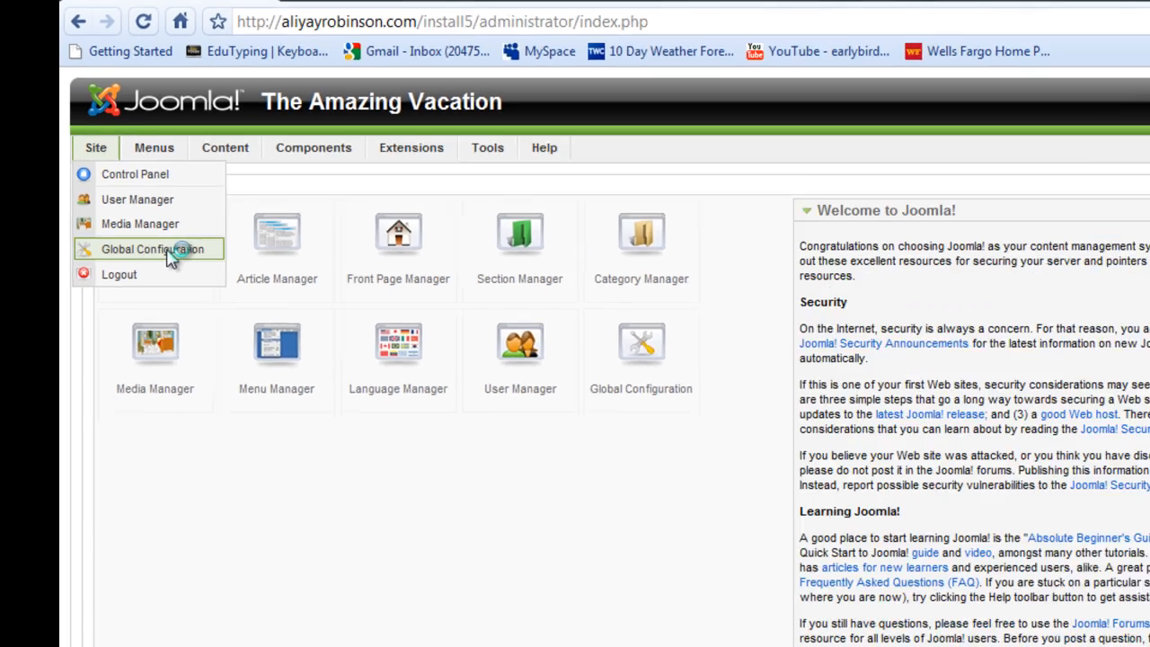
pyautogui.click(153, 249)
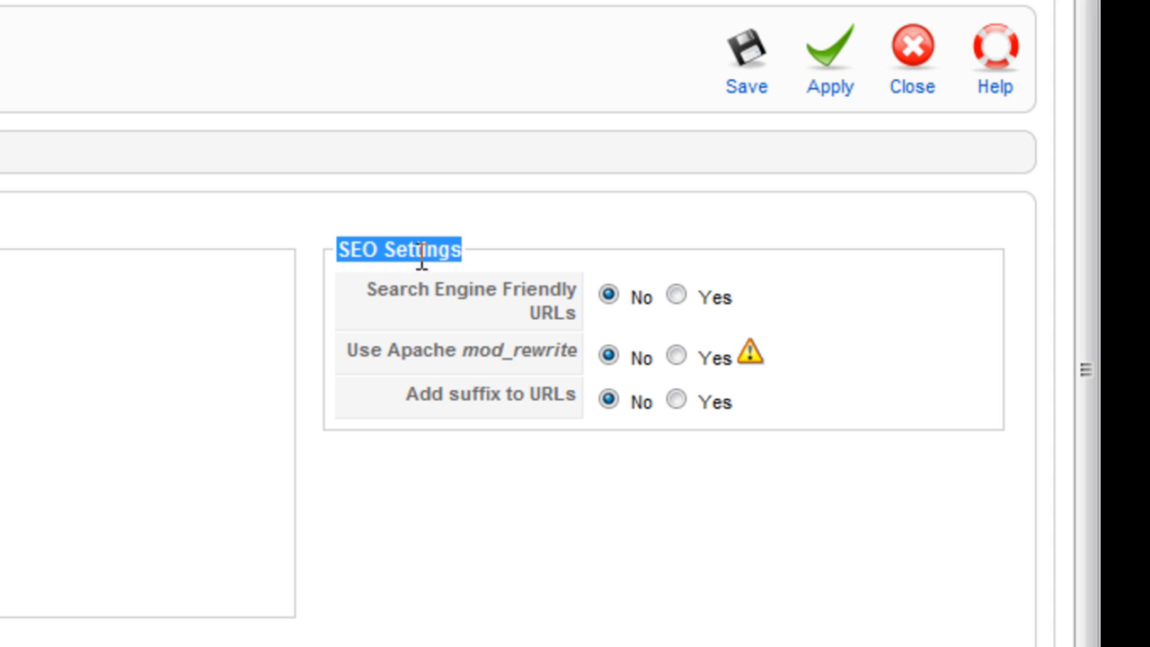
pyautogui.moveTo(374, 264)
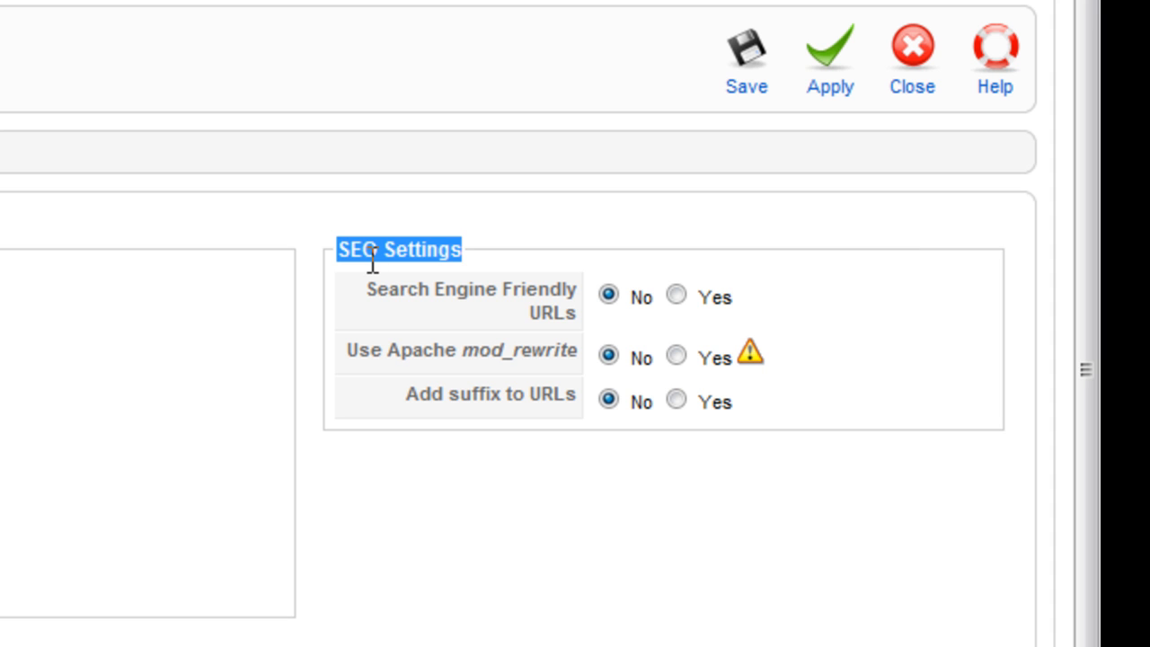
pyautogui.moveTo(393, 256)
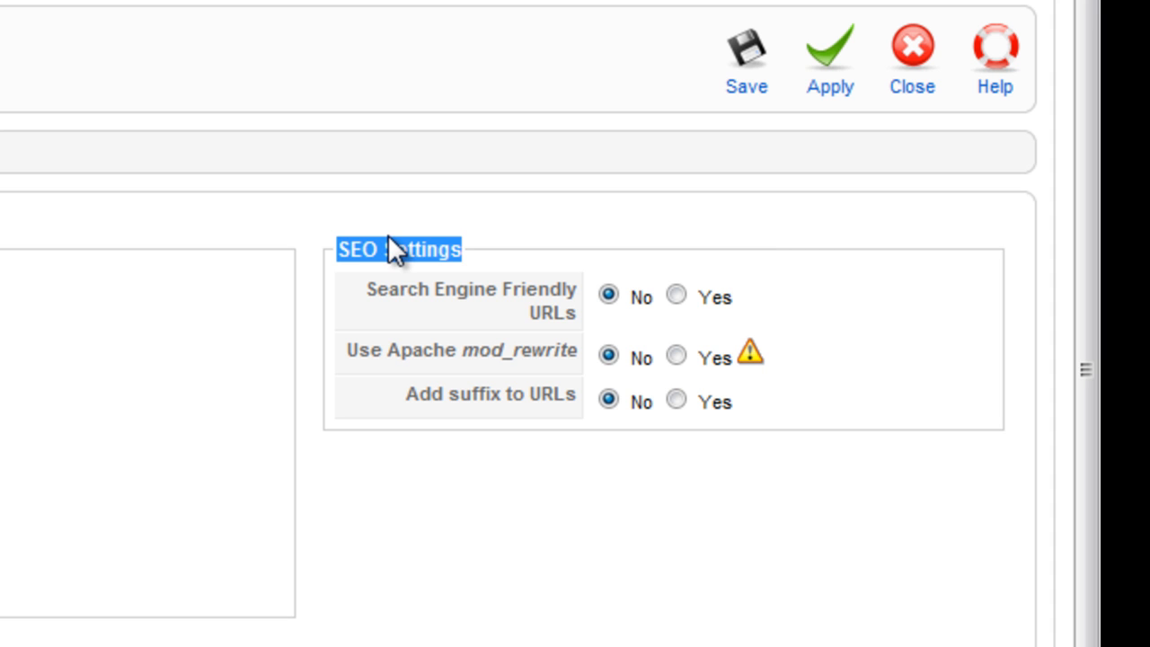
pyautogui.moveTo(319, 139)
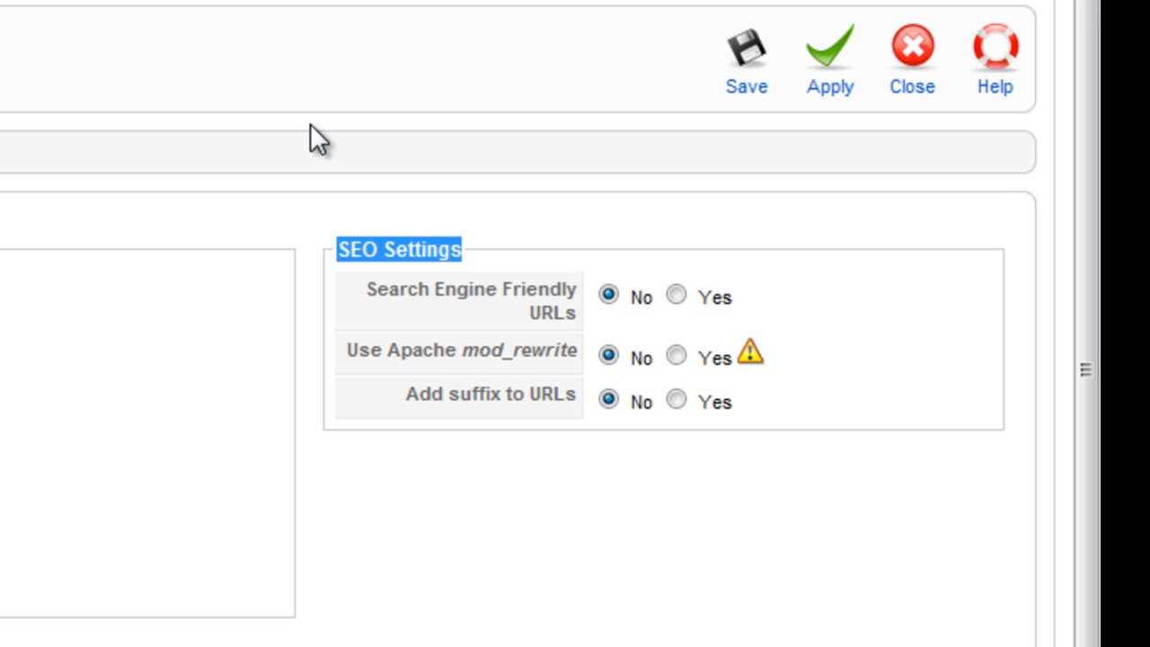
pyautogui.moveTo(391, 168)
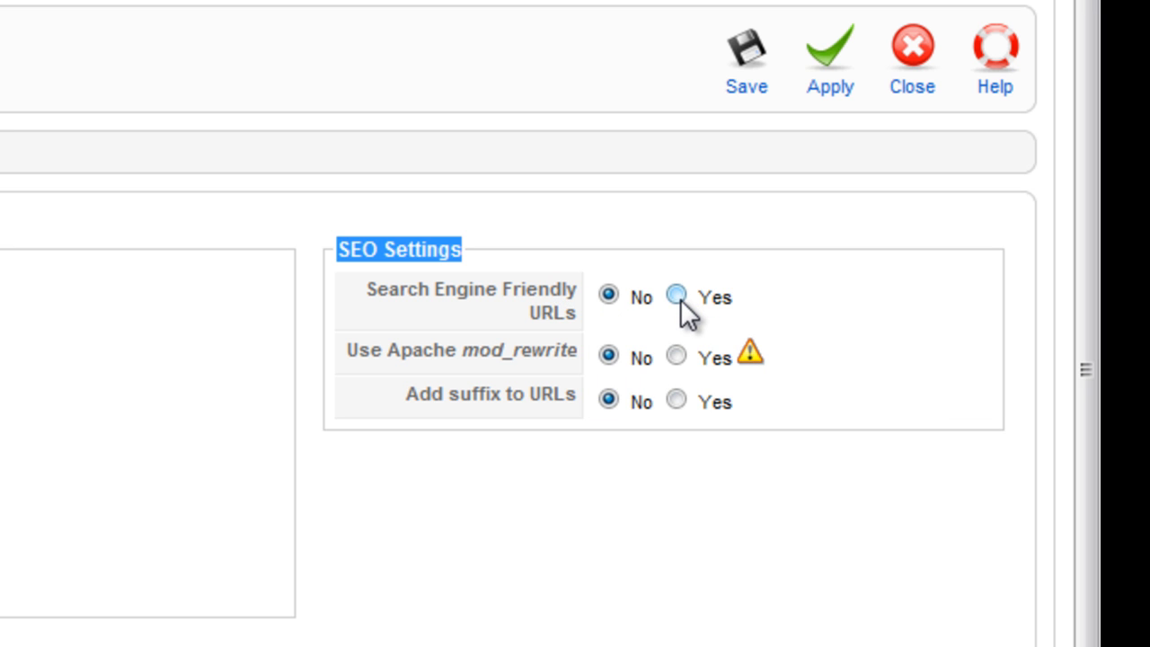
# Set Search Engine Friendly URLs and Add suffix to URLs to Yes, leaving mod_rewrite No.
pyautogui.click(676, 297)
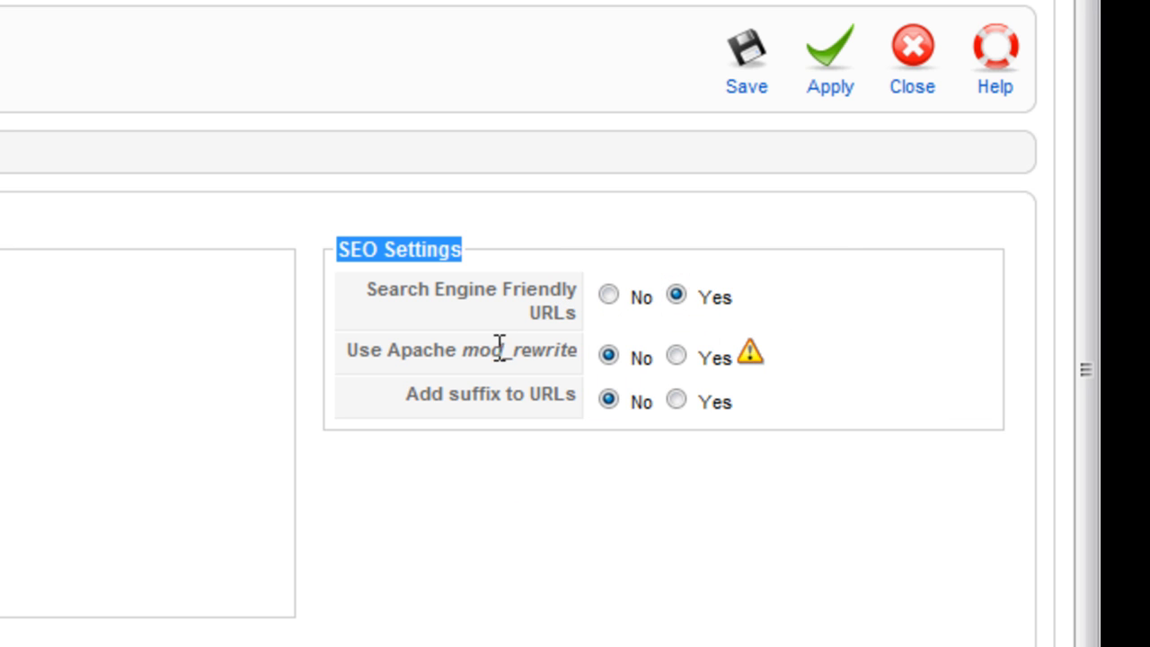
pyautogui.moveTo(422, 359)
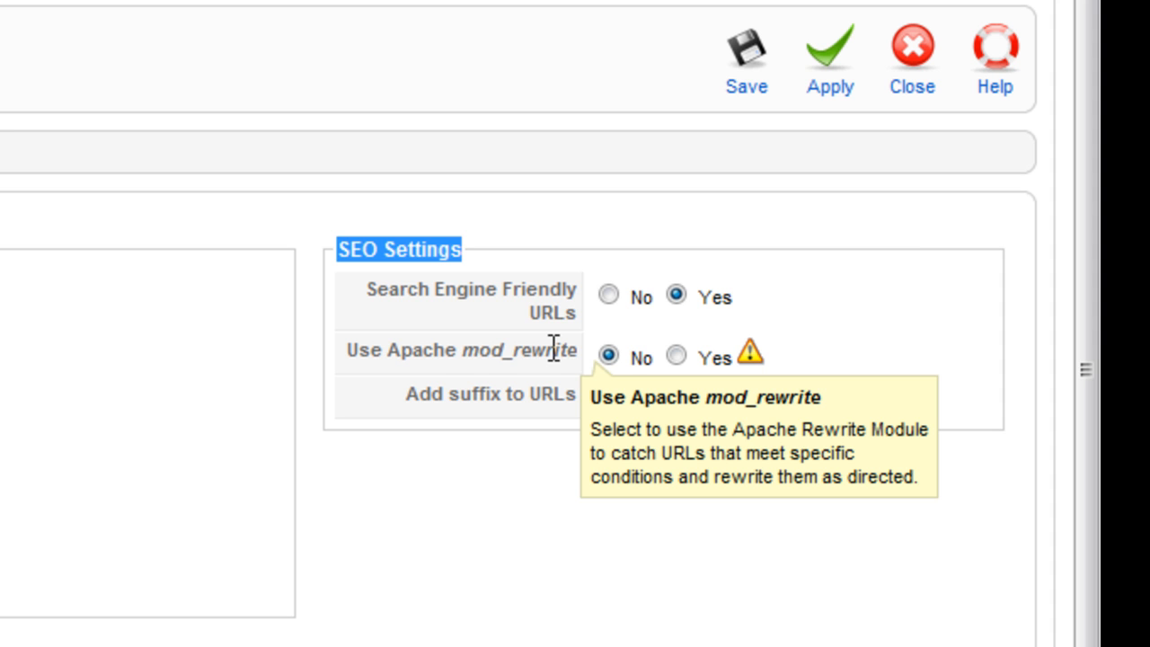
pyautogui.moveTo(427, 394)
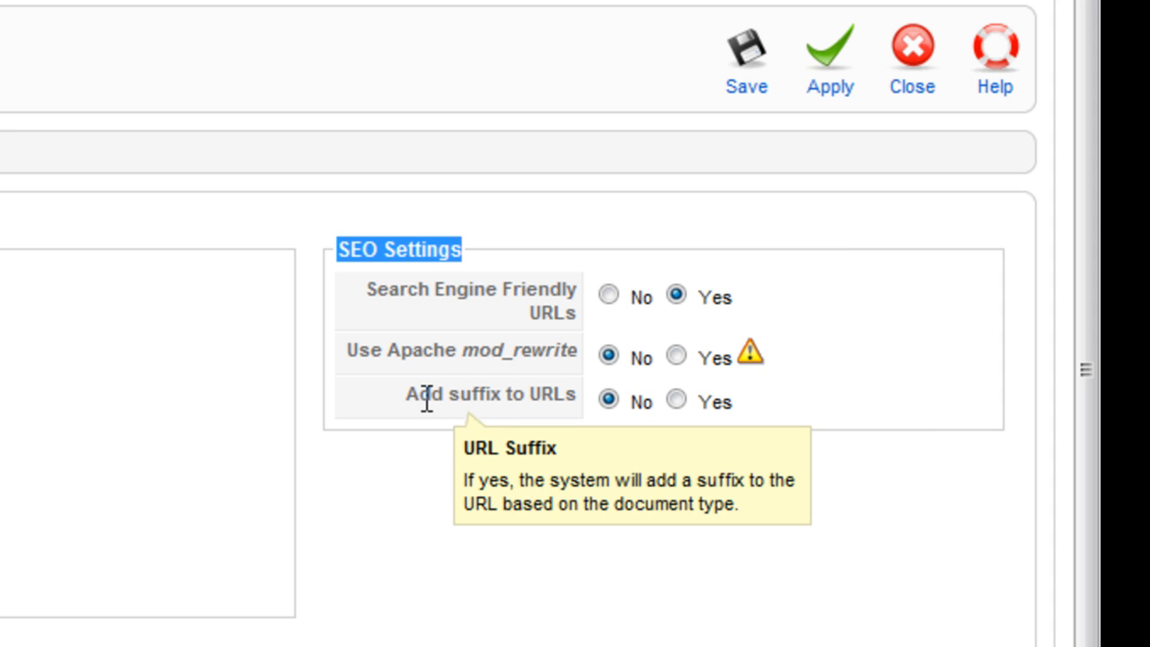
pyautogui.moveTo(584, 413)
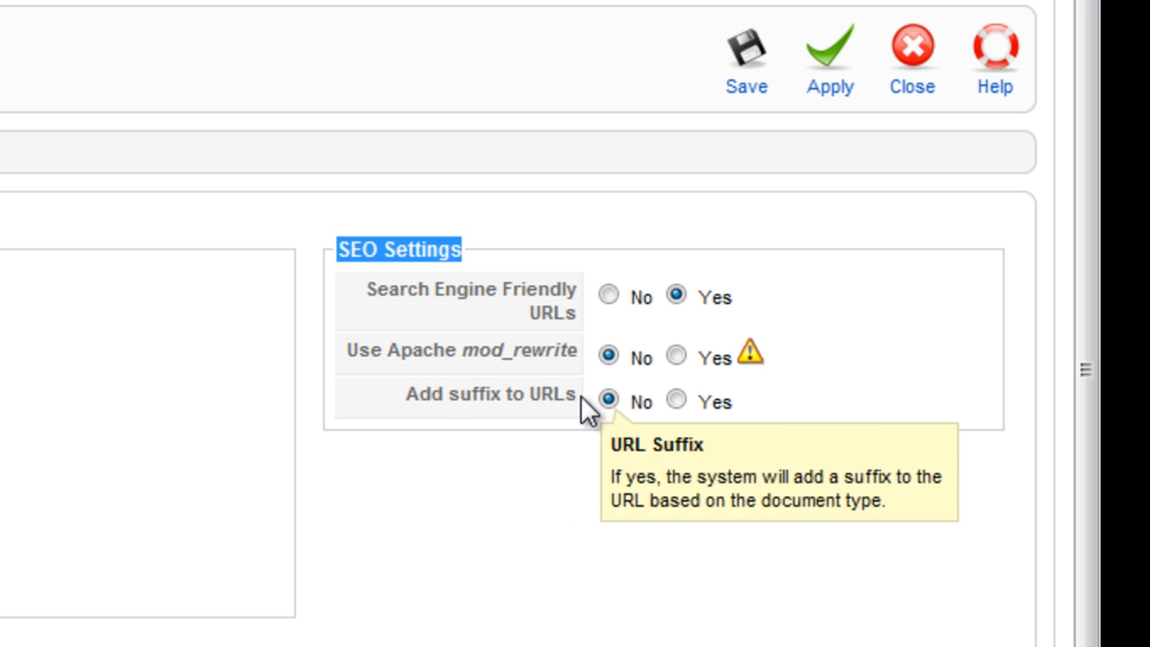
pyautogui.moveTo(556, 393)
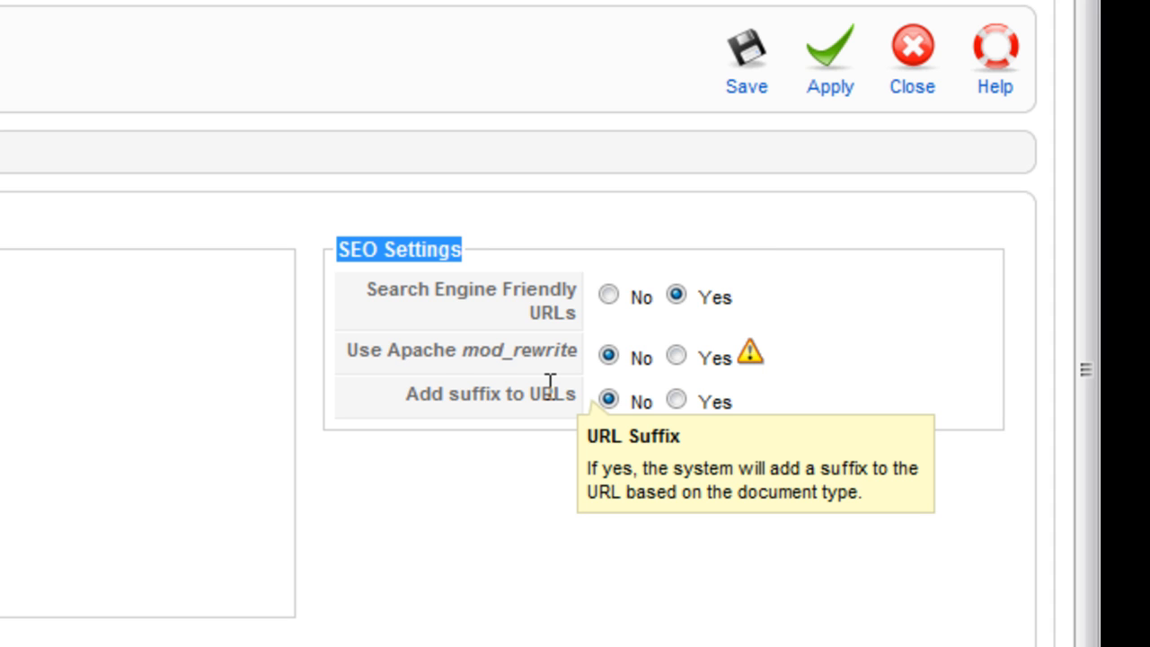
pyautogui.click(675, 399)
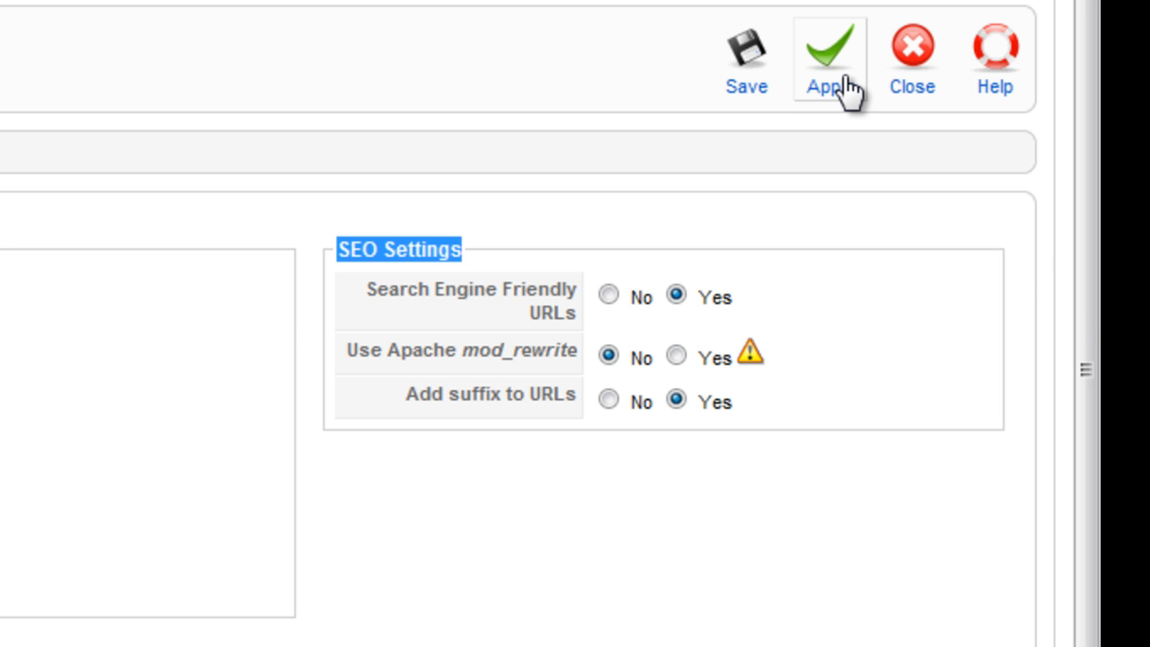
# Apply the SEO settings: SEF URLs Yes, mod_rewrite No, URL suffix Yes.
pyautogui.click(828, 54)
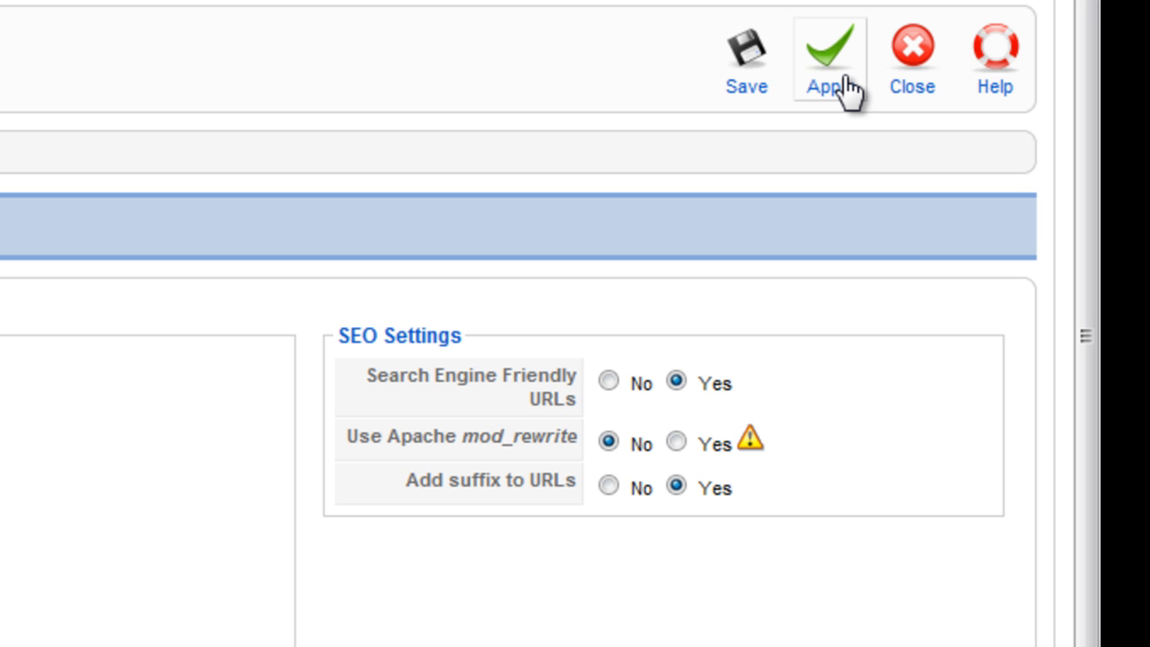
pyautogui.click(828, 59)
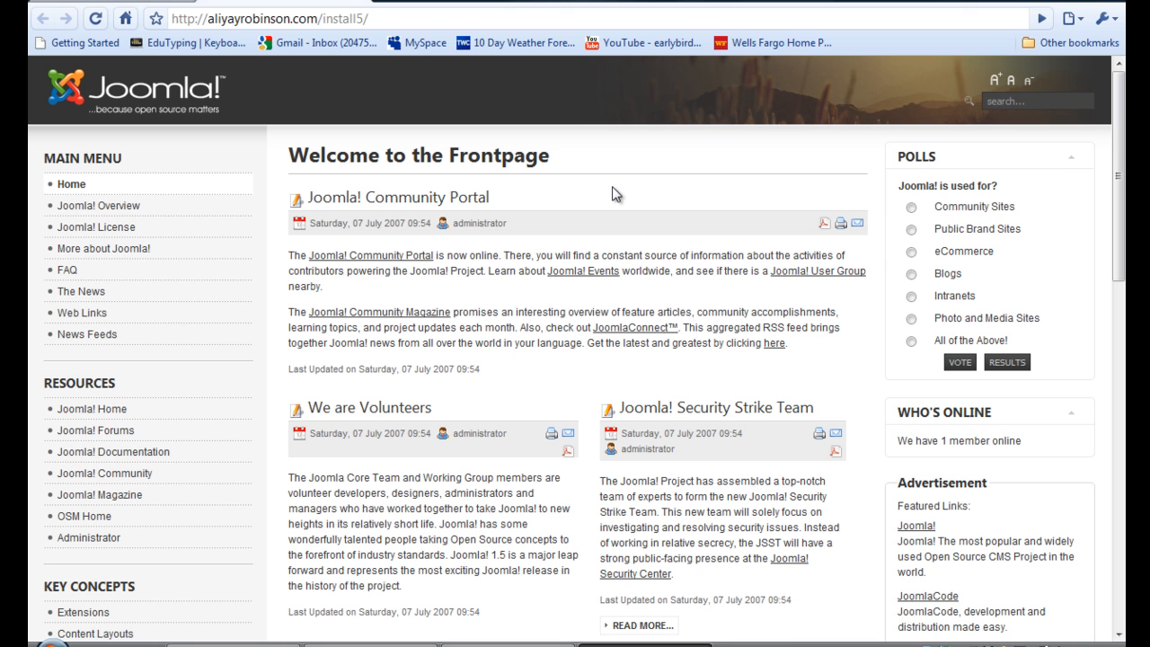
pyautogui.moveTo(539, 220)
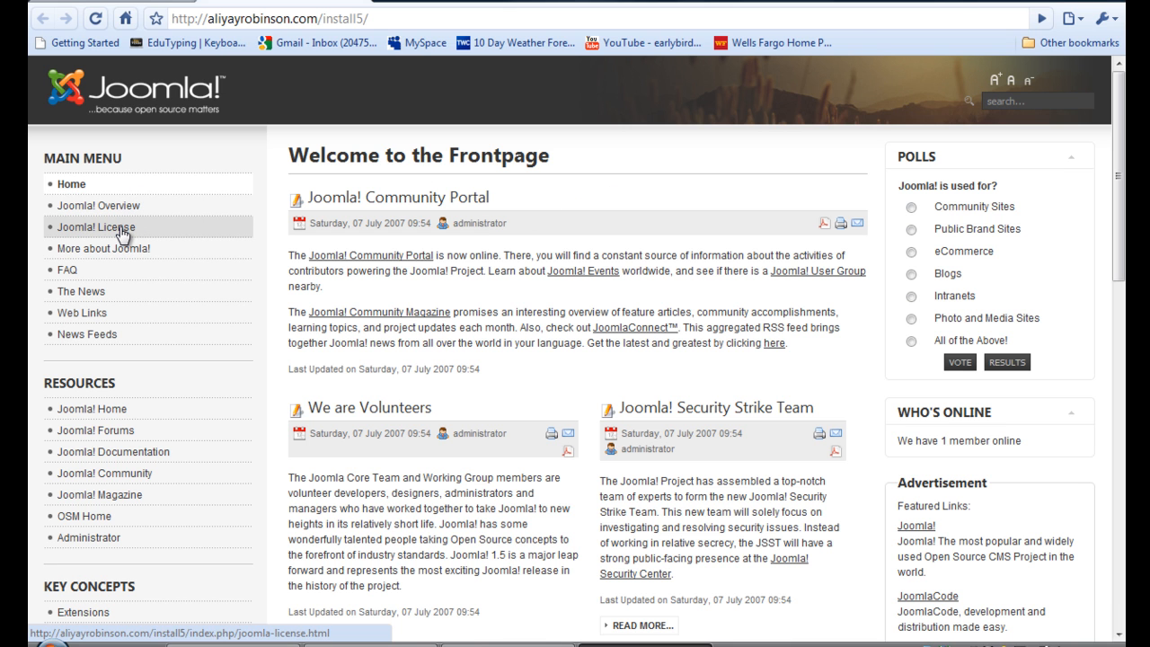
# Reopen the Joomla! License article and highlight its joomla-license.html address.
pyautogui.click(95, 226)
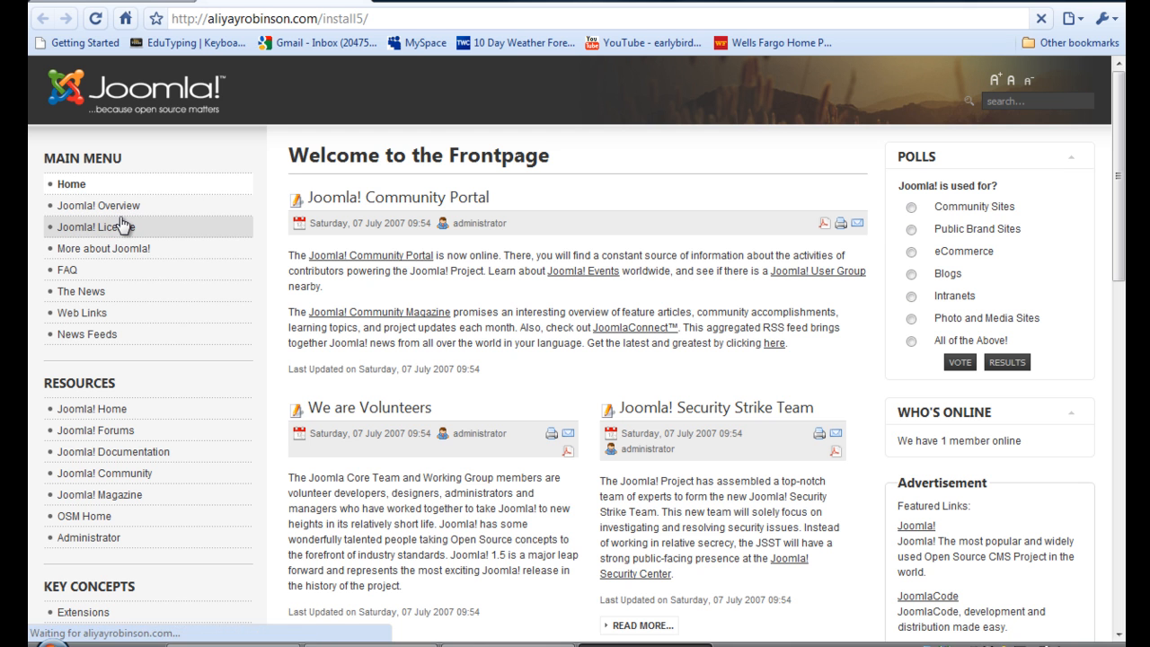
pyautogui.click(94, 227)
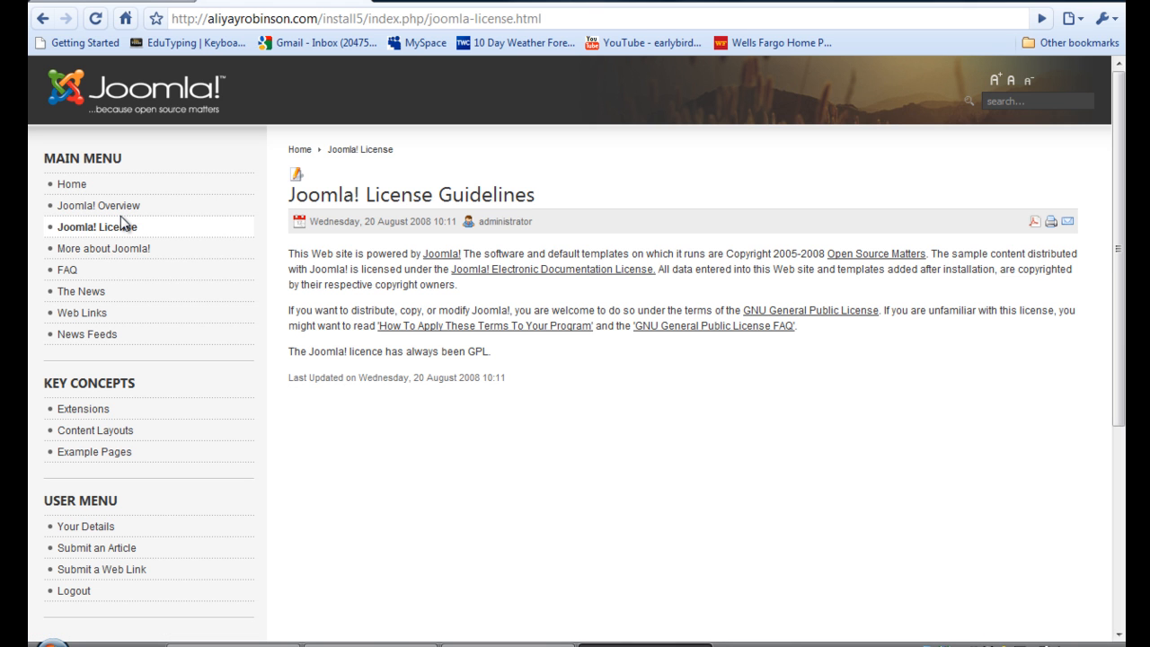
pyautogui.moveTo(99, 205)
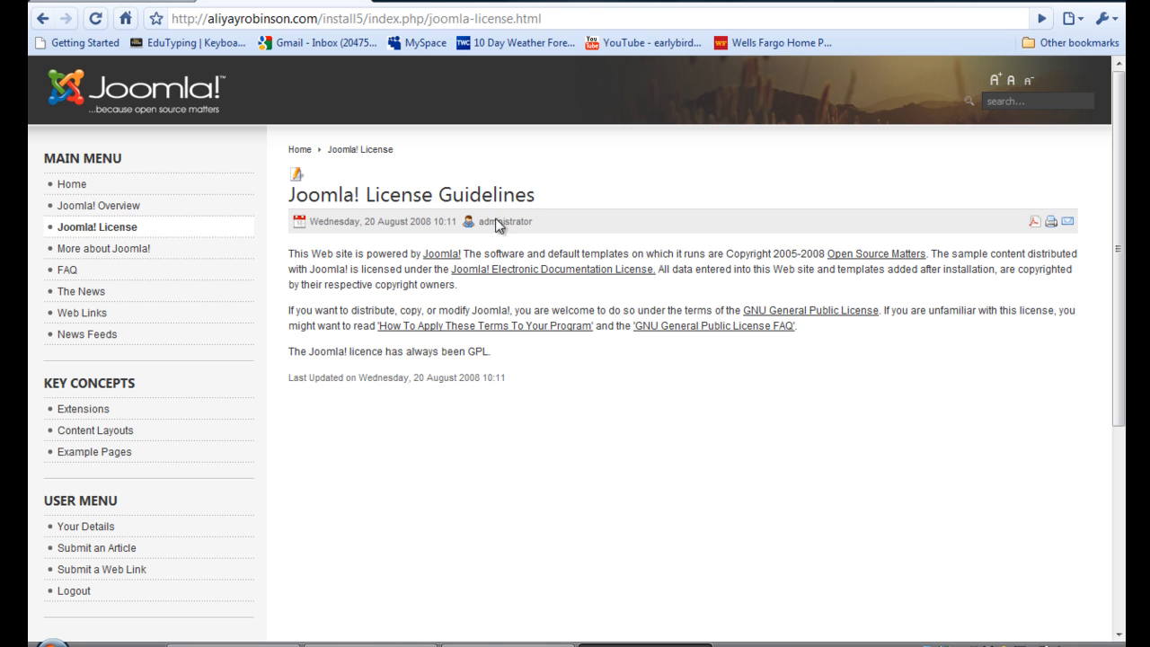
pyautogui.doubleClick(440, 18)
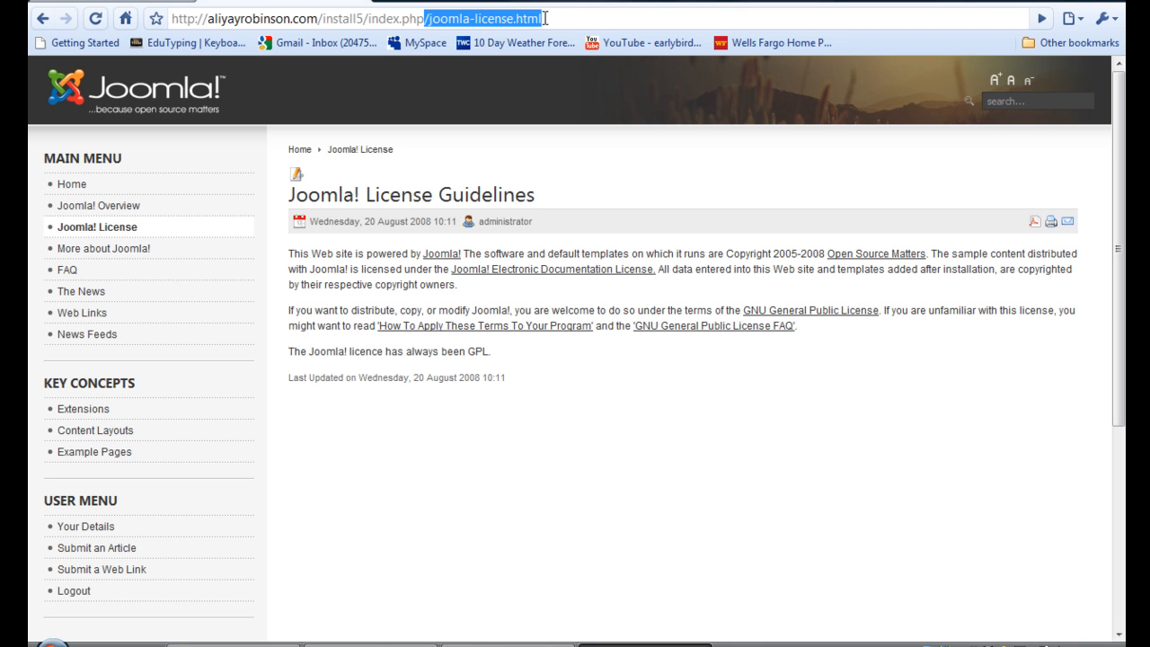
pyautogui.moveTo(452, 218)
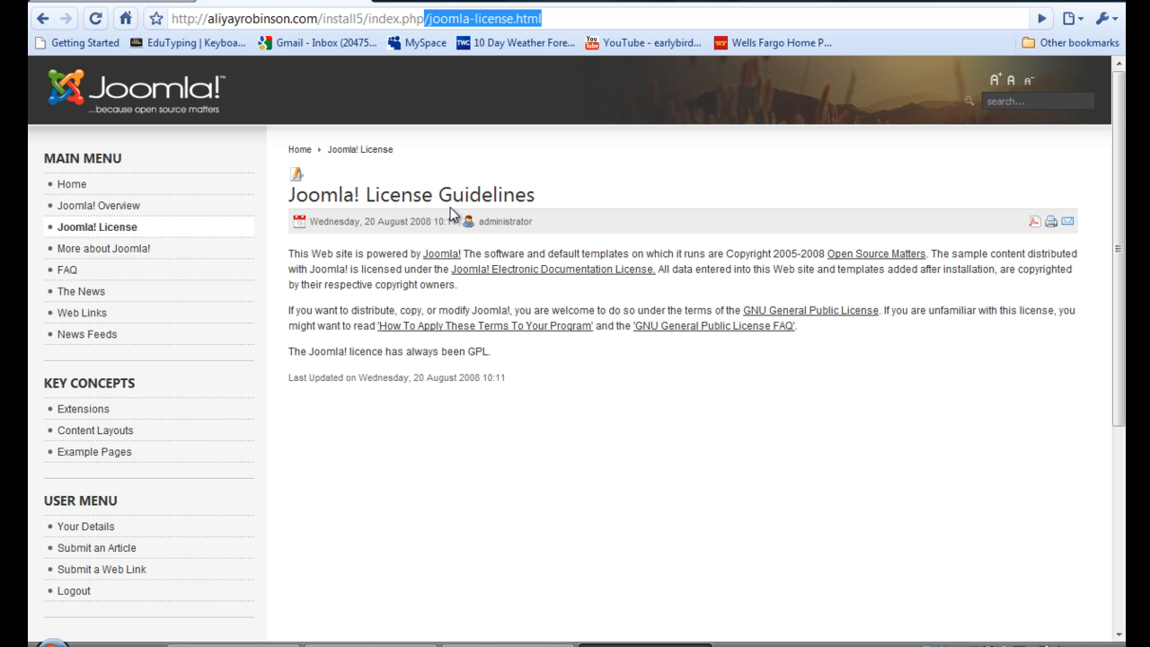
pyautogui.moveTo(468, 182)
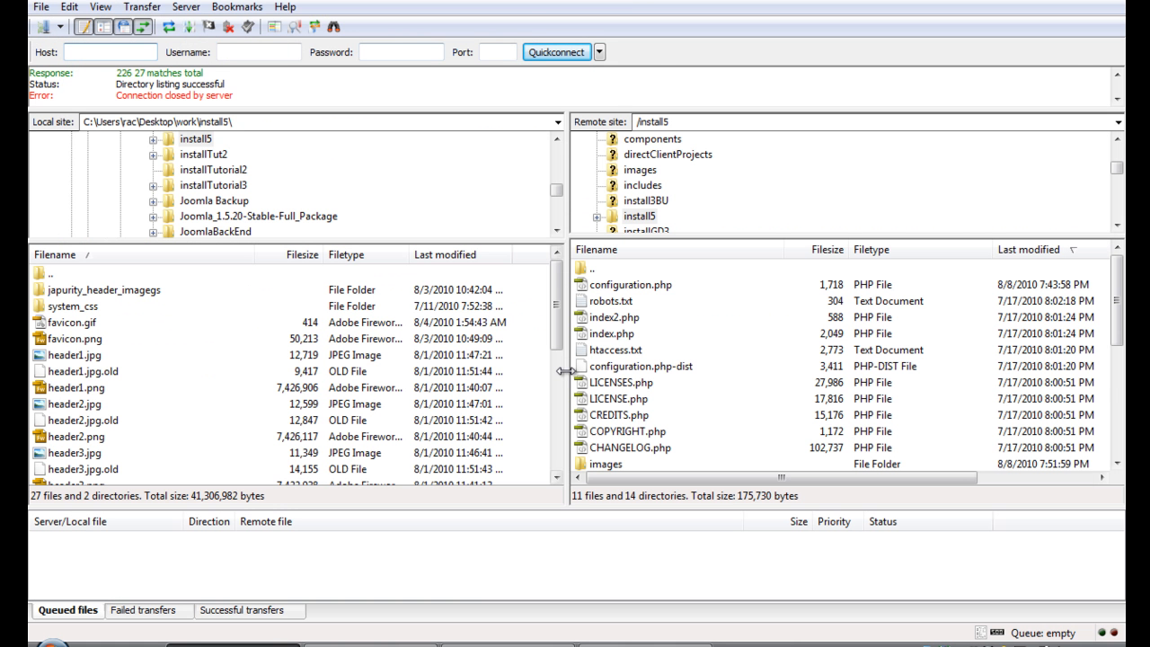
pyautogui.click(110, 52)
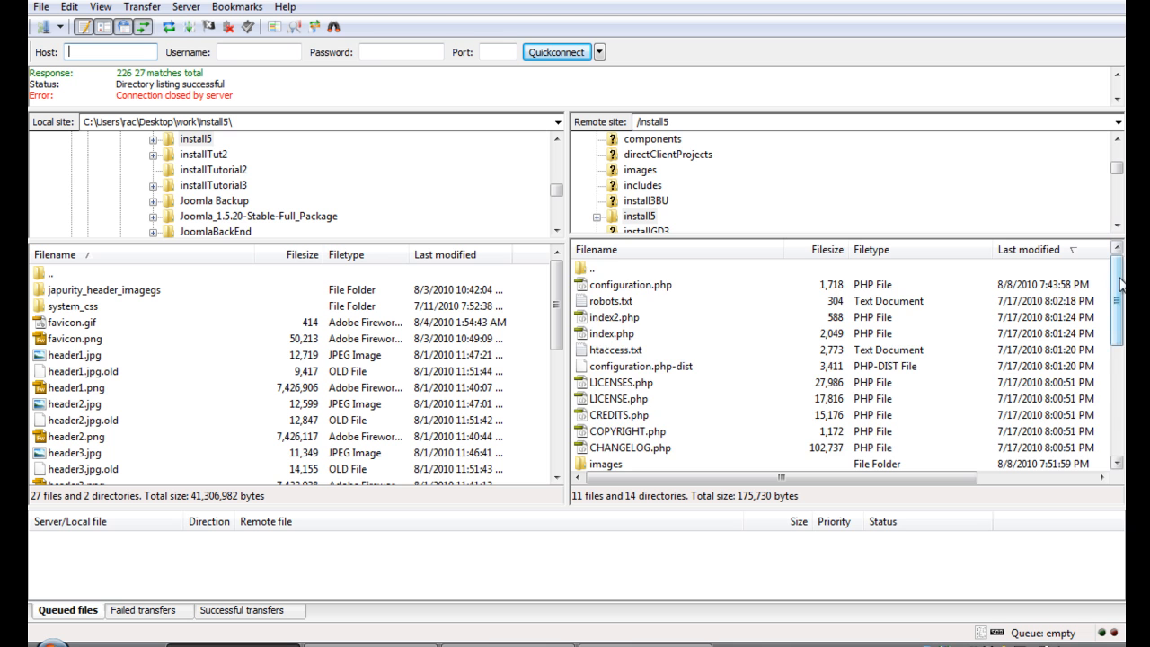
pyautogui.scroll(-3)
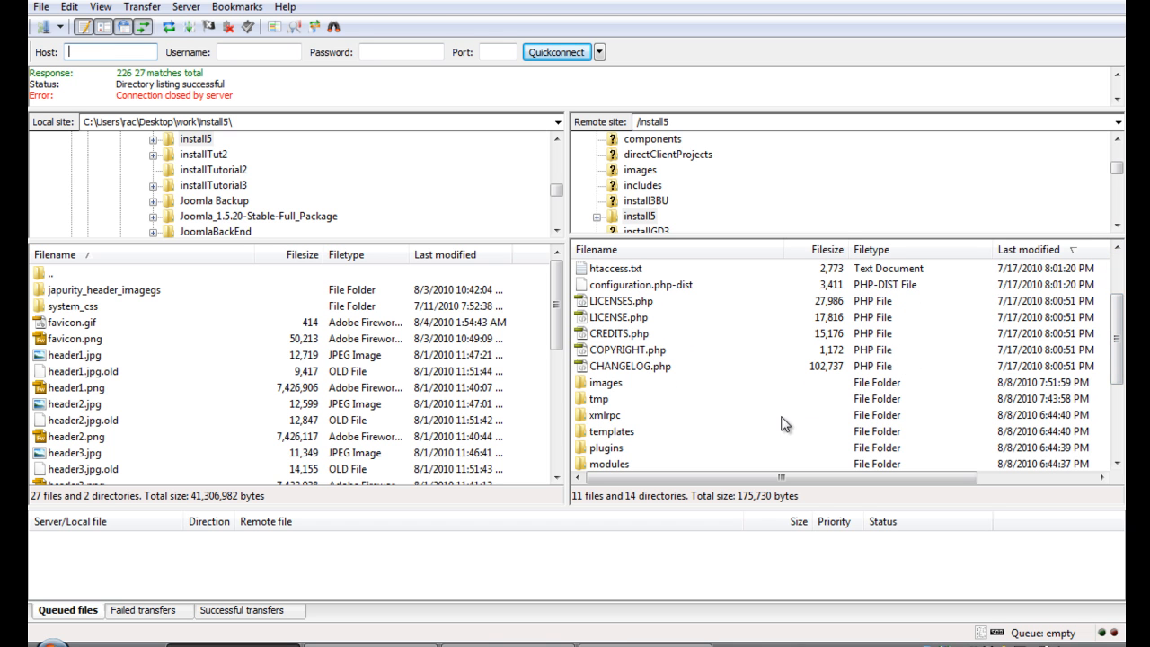
pyautogui.scroll(-3)
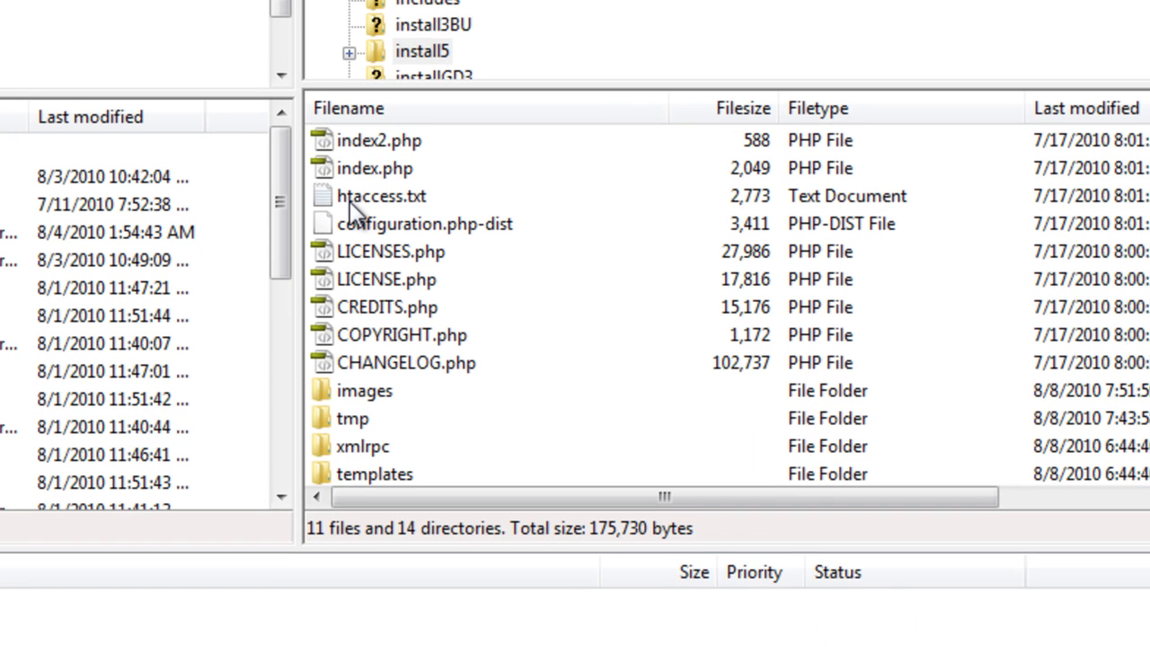
pyautogui.moveTo(430, 205)
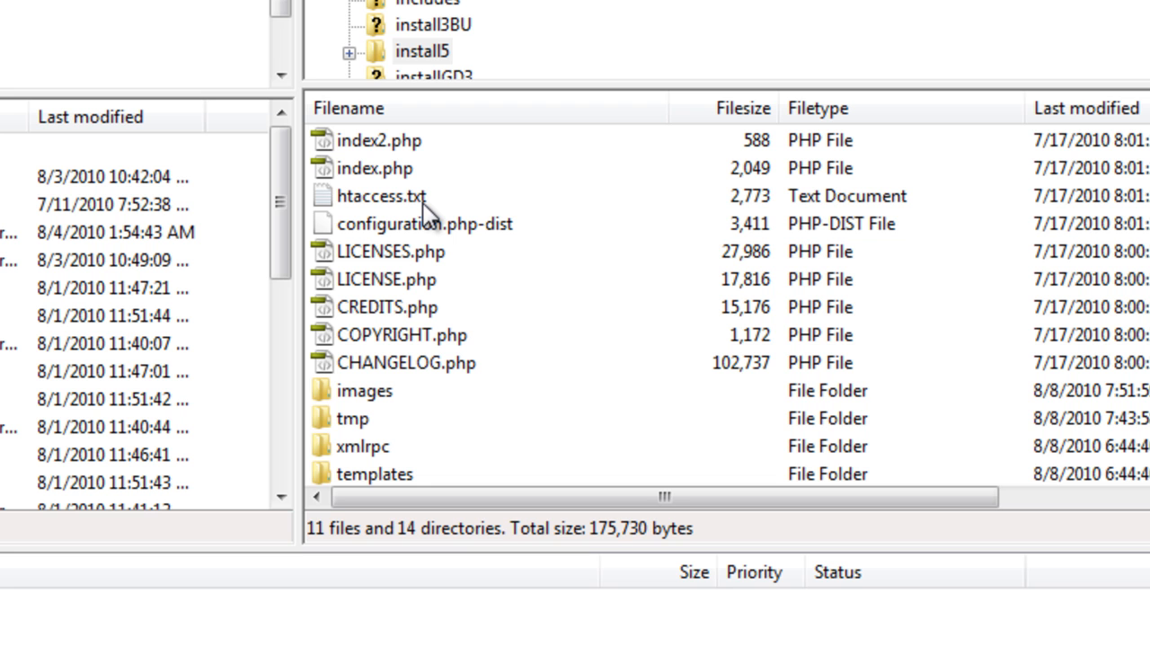
pyautogui.moveTo(422, 212)
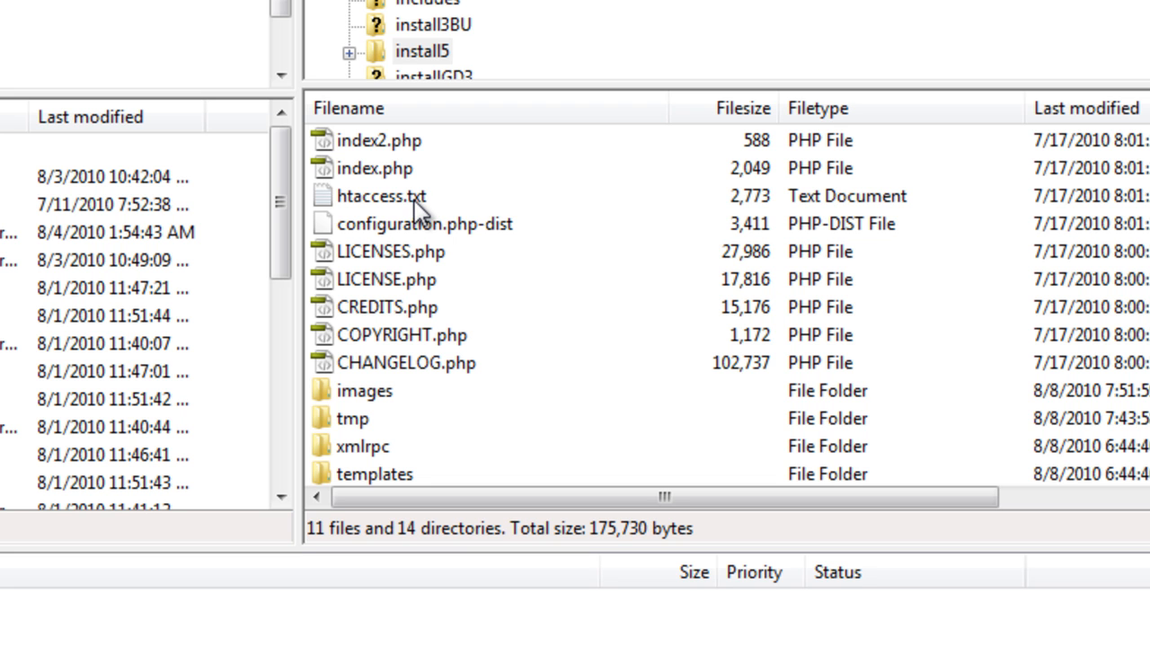
# Rename the remote htaccess.txt file to .htaccess in FileZilla.
pyautogui.click(381, 195)
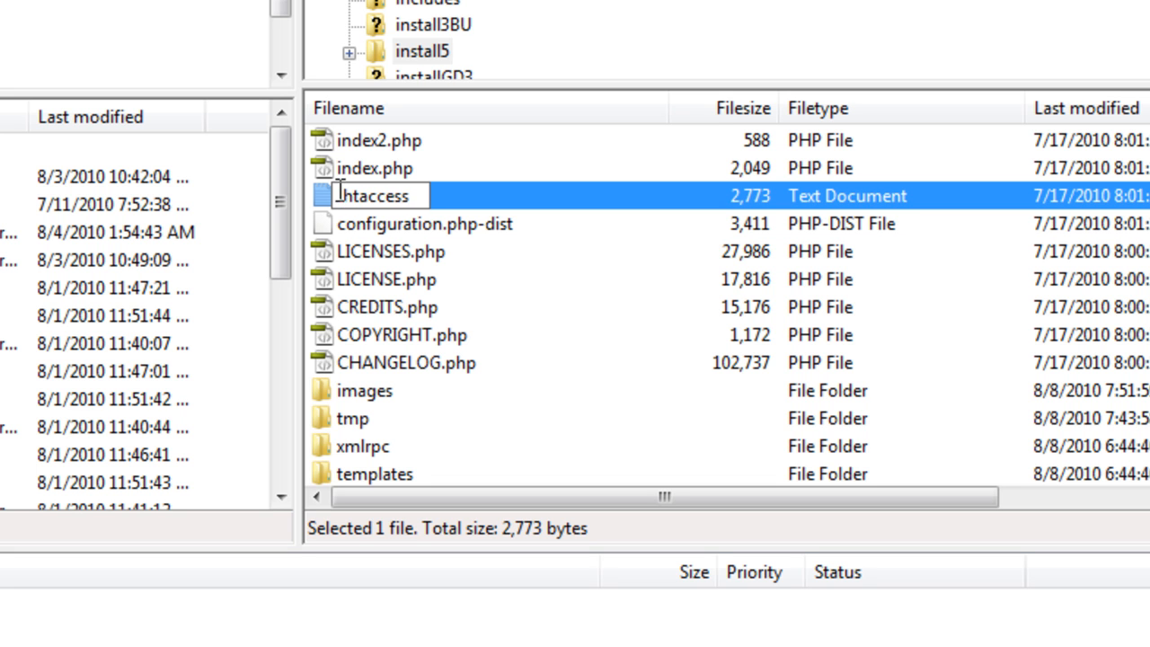
pyautogui.write('htaccess.txt')
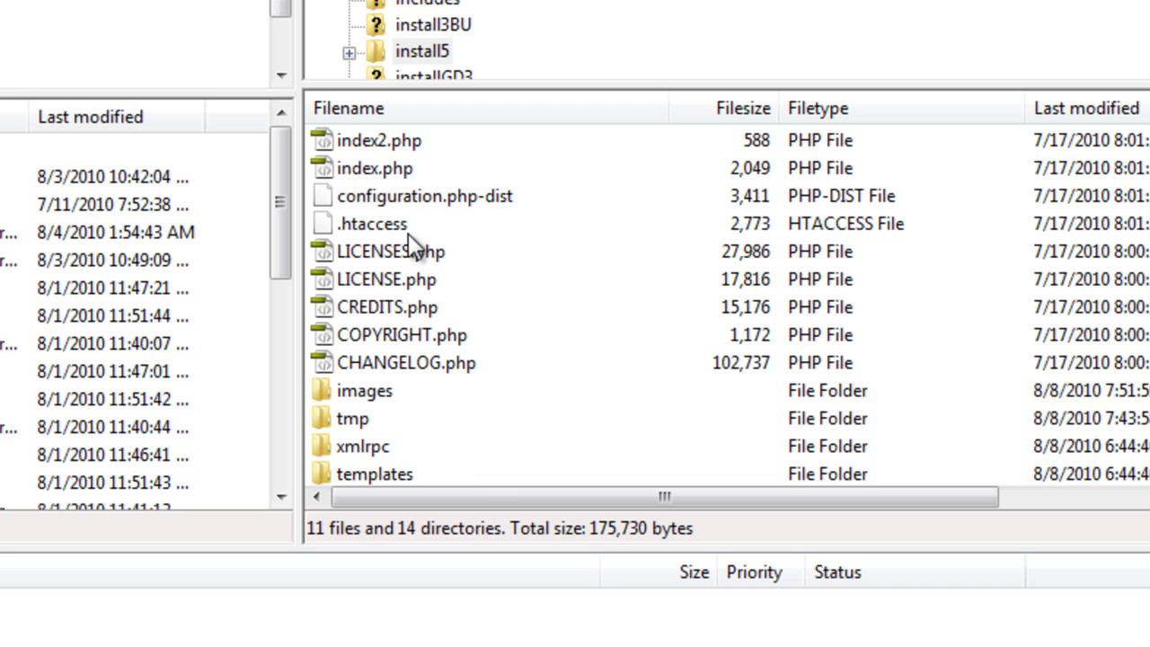
pyautogui.moveTo(348, 241)
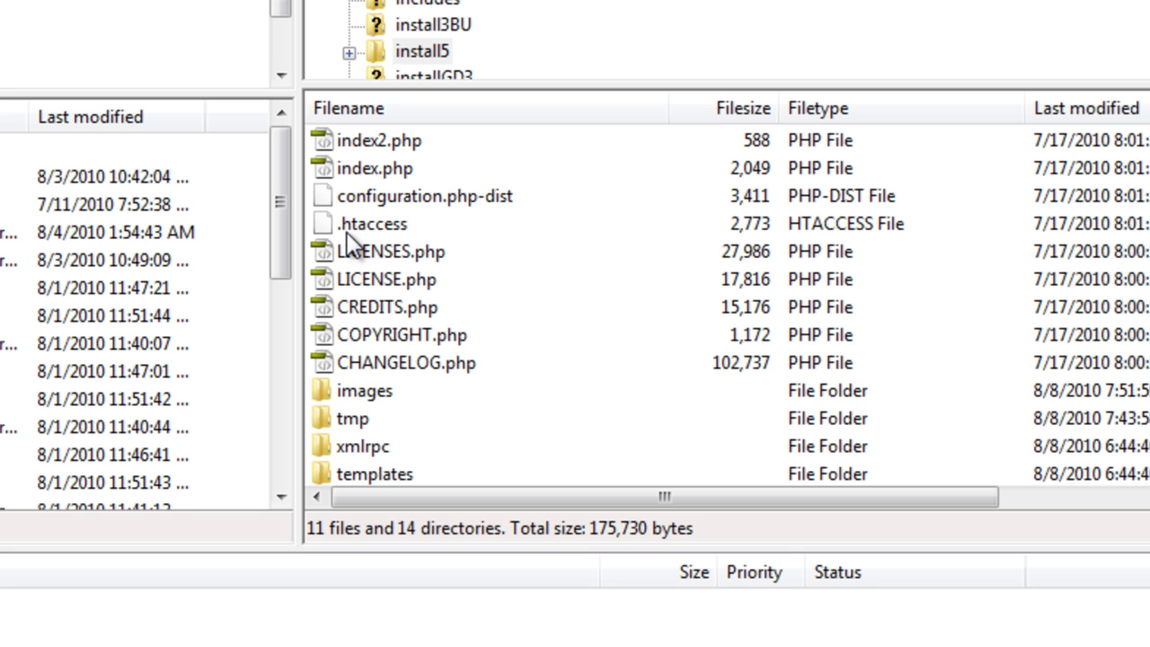
pyautogui.moveTo(381, 236)
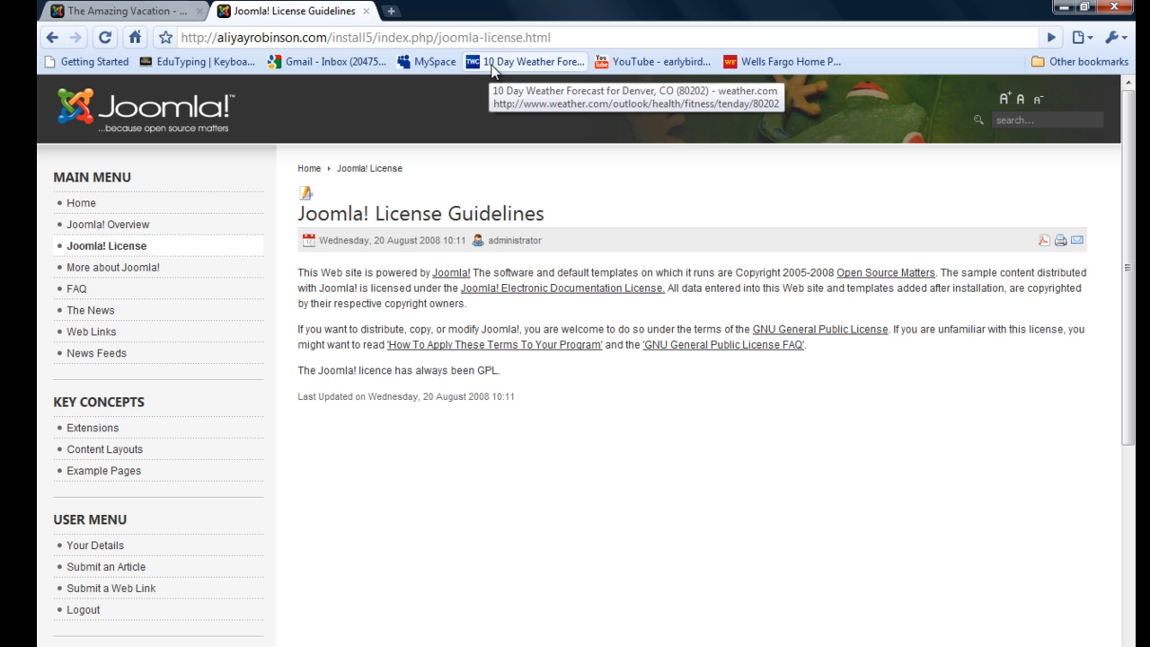
pyautogui.moveTo(406, 172)
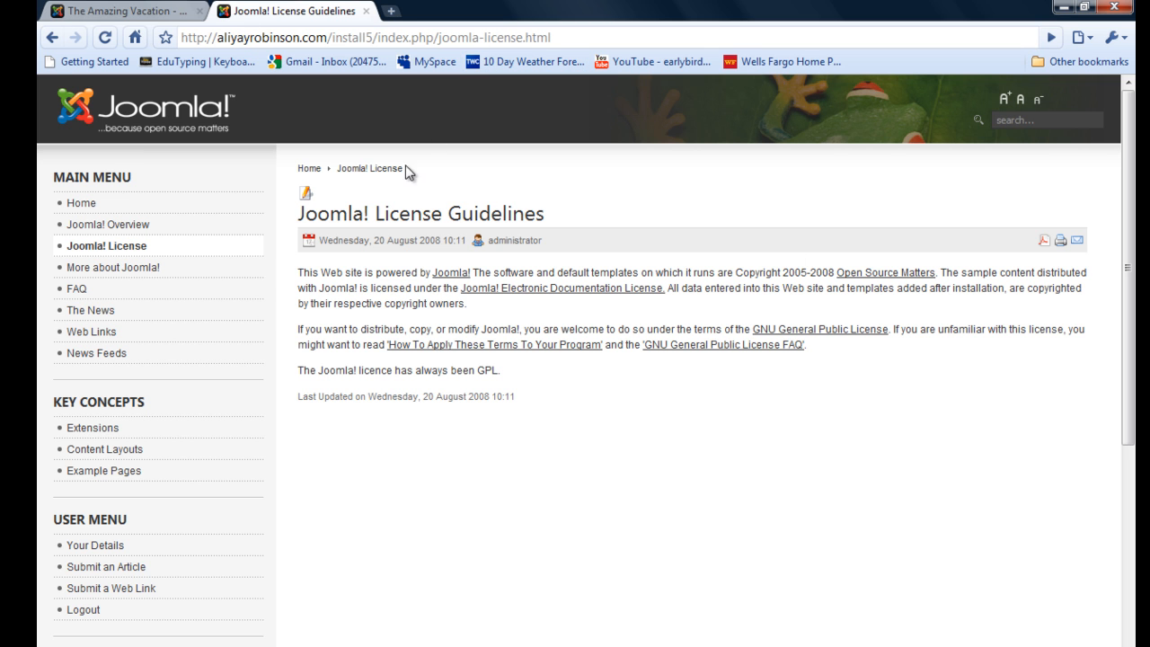
pyautogui.moveTo(428, 291)
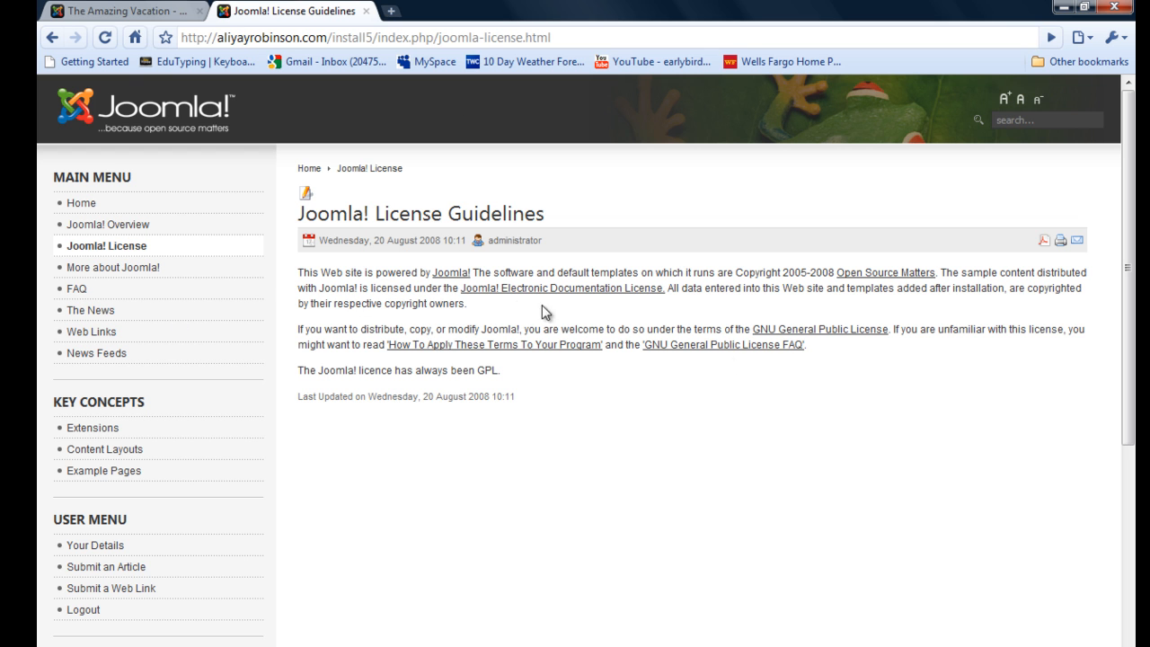
pyautogui.moveTo(515, 258)
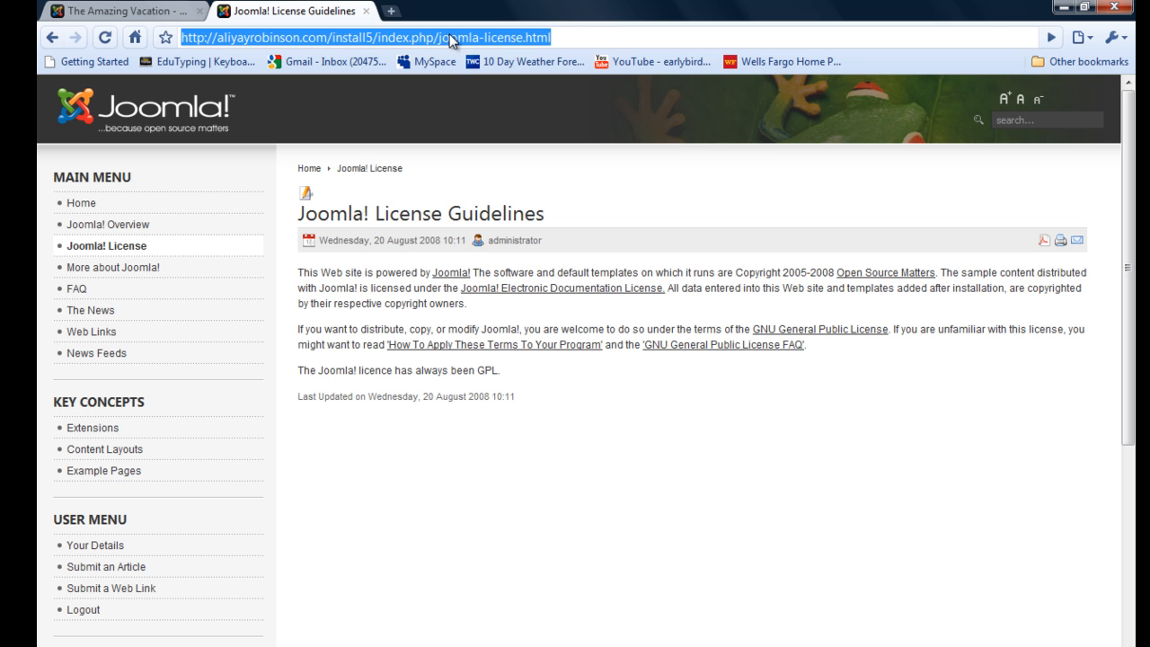
pyautogui.moveTo(550, 572)
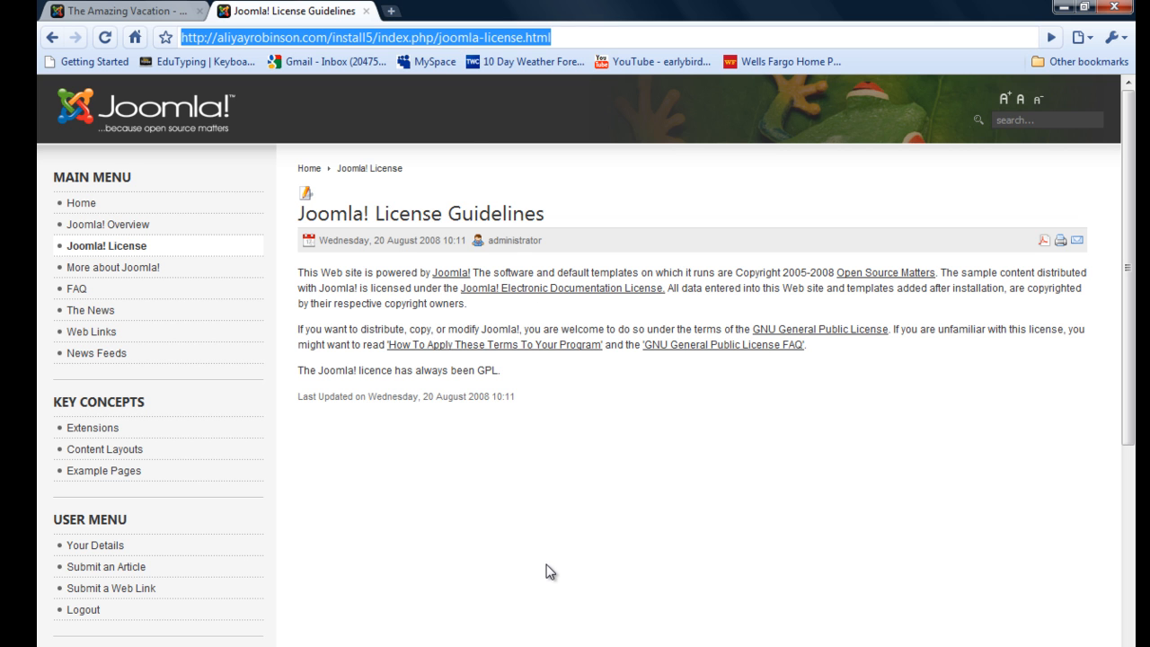